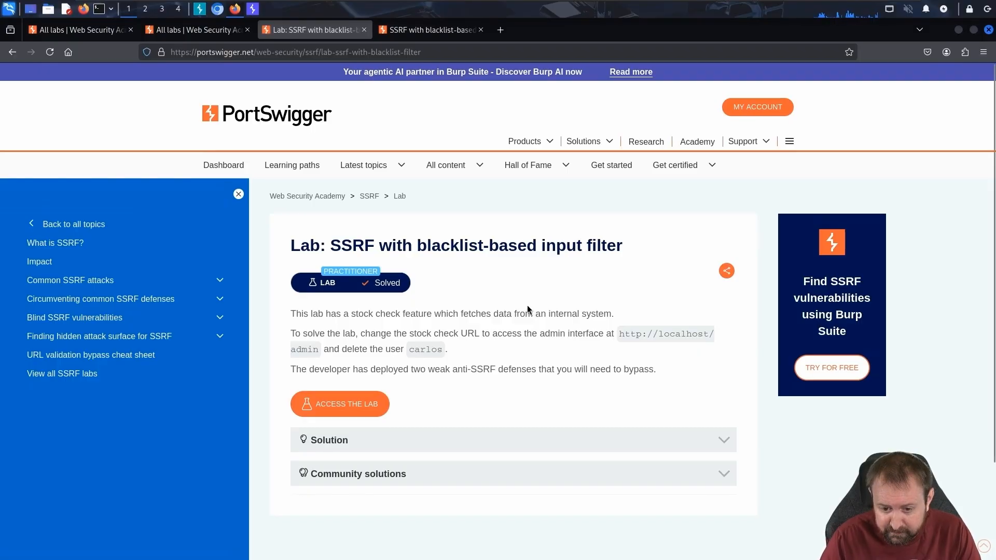
pyautogui.moveTo(485, 373)
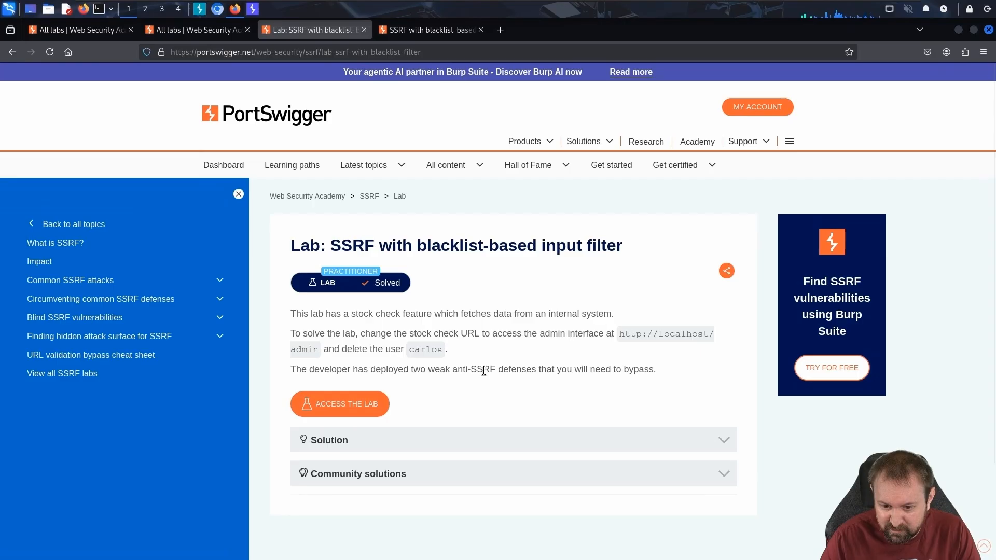
pyautogui.moveTo(481, 369)
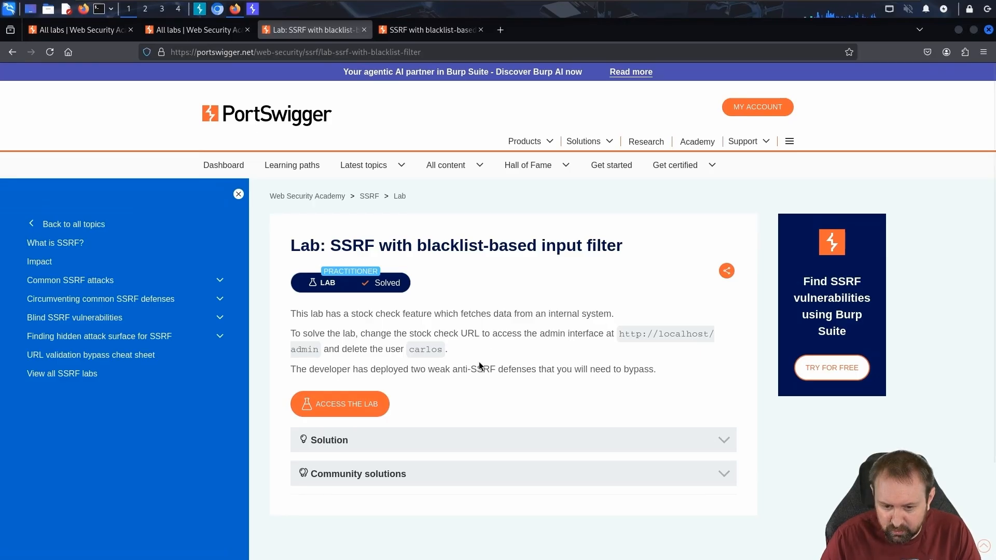
pyautogui.moveTo(405, 382)
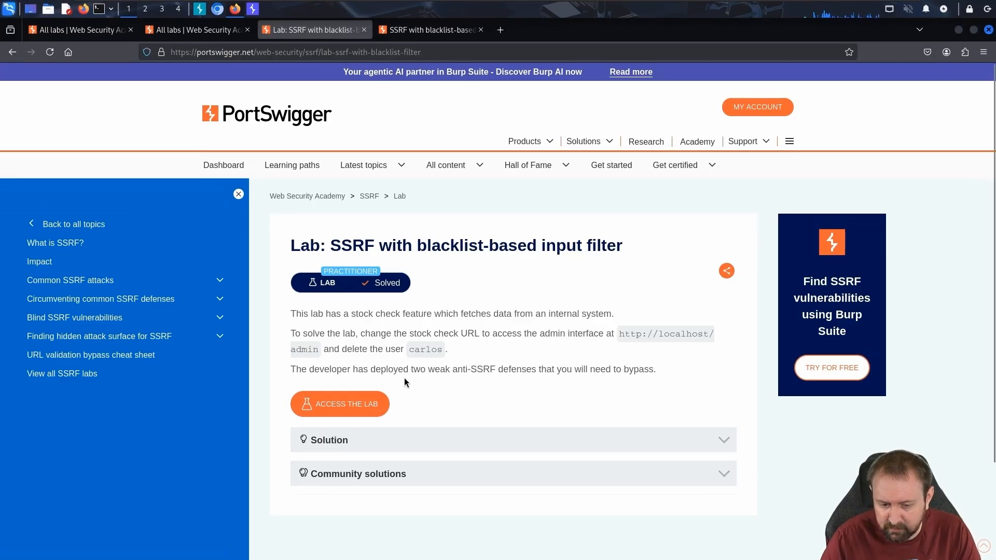
pyautogui.moveTo(504, 324)
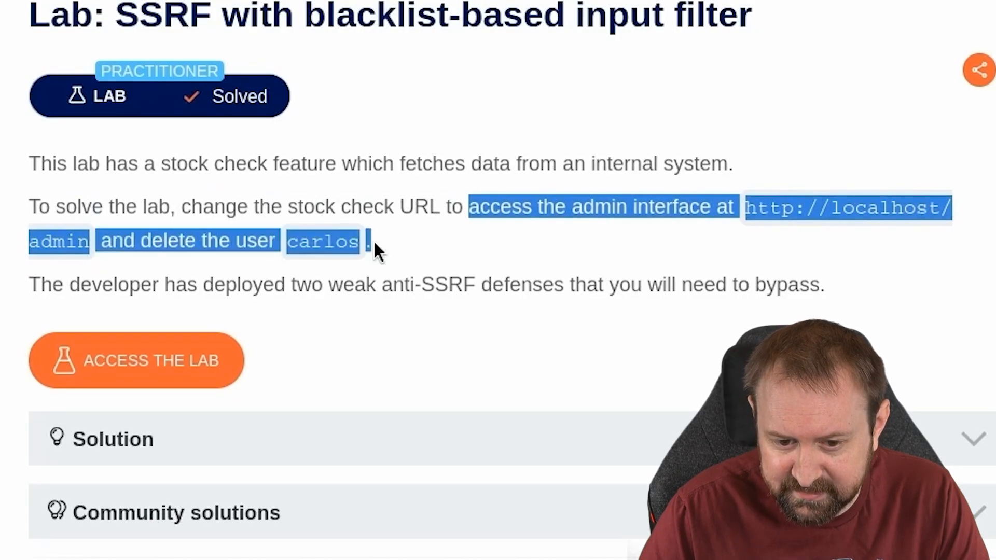
# Launch the SSRF with blacklist-based input filter lab so its shop site opens
pyautogui.click(136, 360)
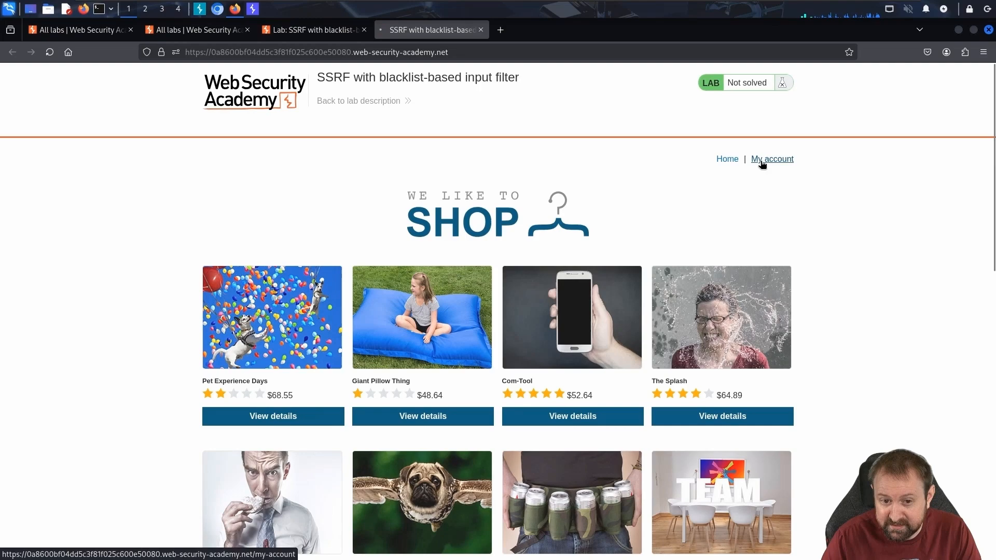
# Send the lab's GET / homepage request from HTTP history to Repeater
pyautogui.click(772, 159)
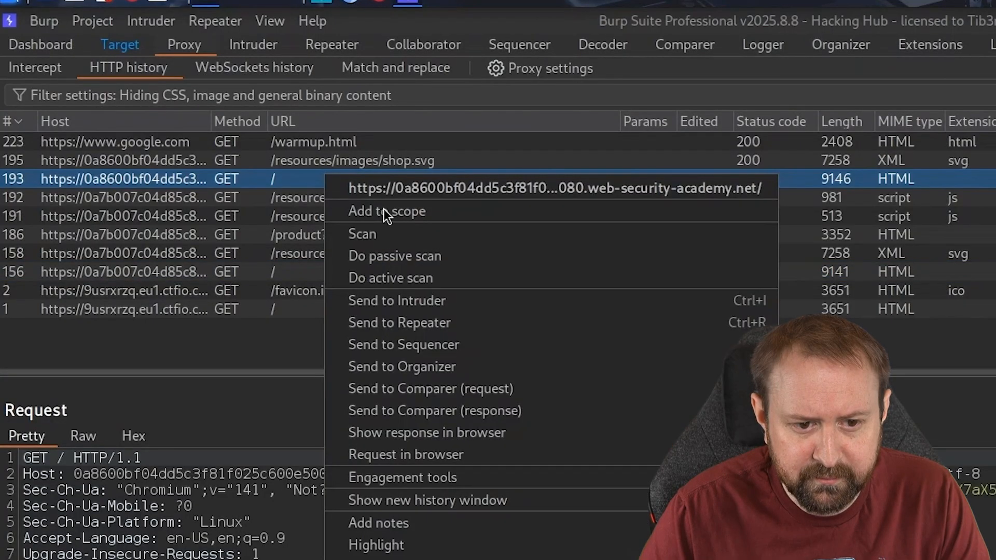
pyautogui.click(399, 322)
pyautogui.write('Do not use the login f')
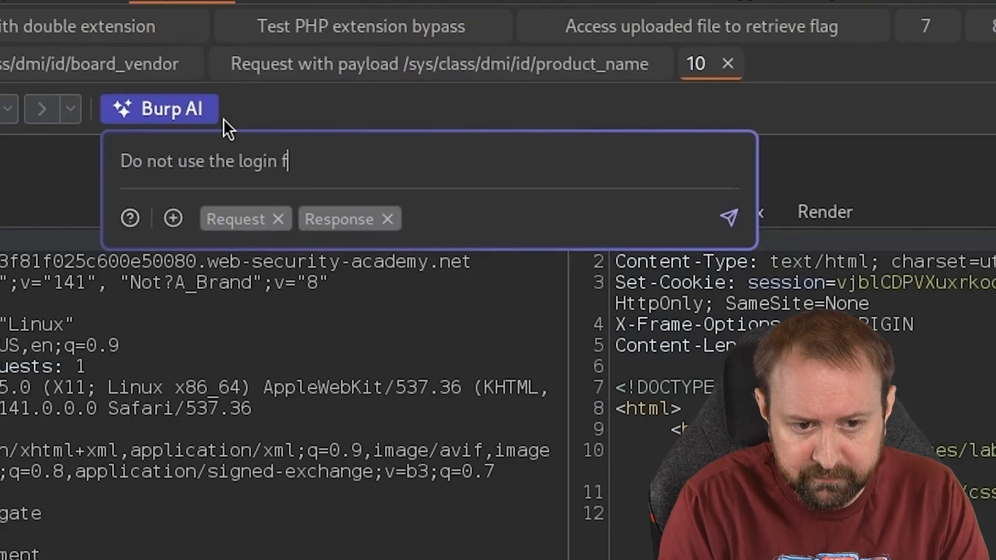
pyautogui.write('unctionality. The end goal of this is to')
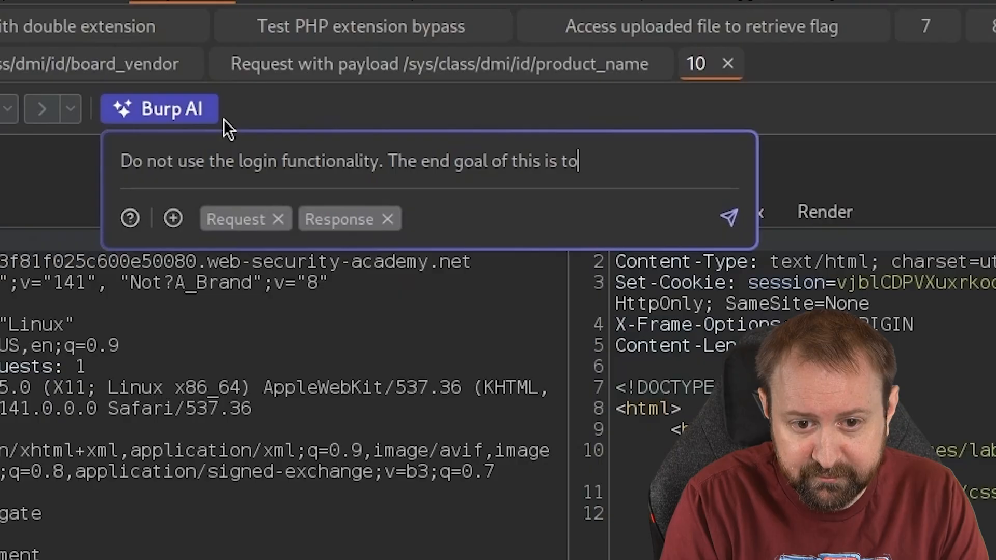
pyautogui.write('d')
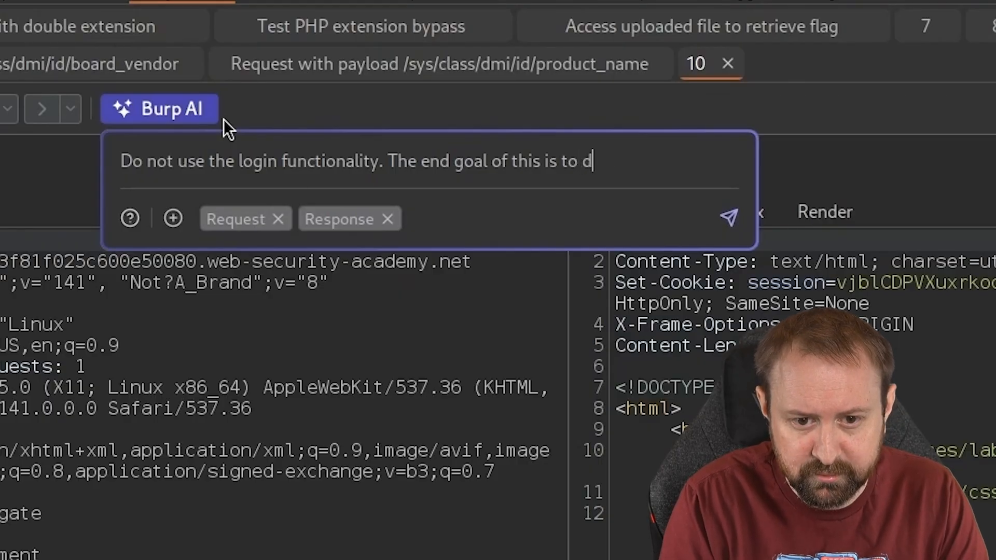
pyautogui.write('access the admin panel at http://localhost/admin and delete the user "car')
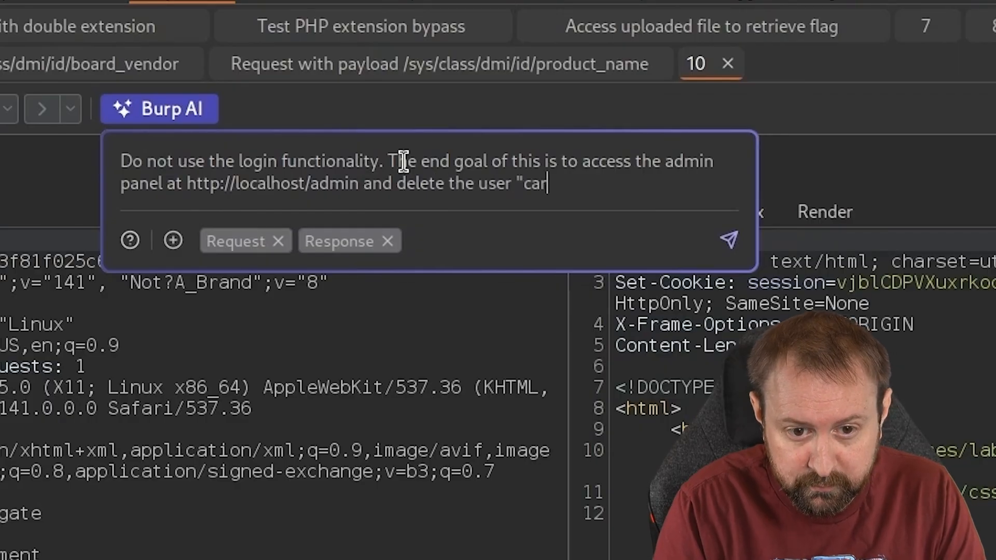
pyautogui.write('los". Find a vulnerability in this application which will allow you to do this')
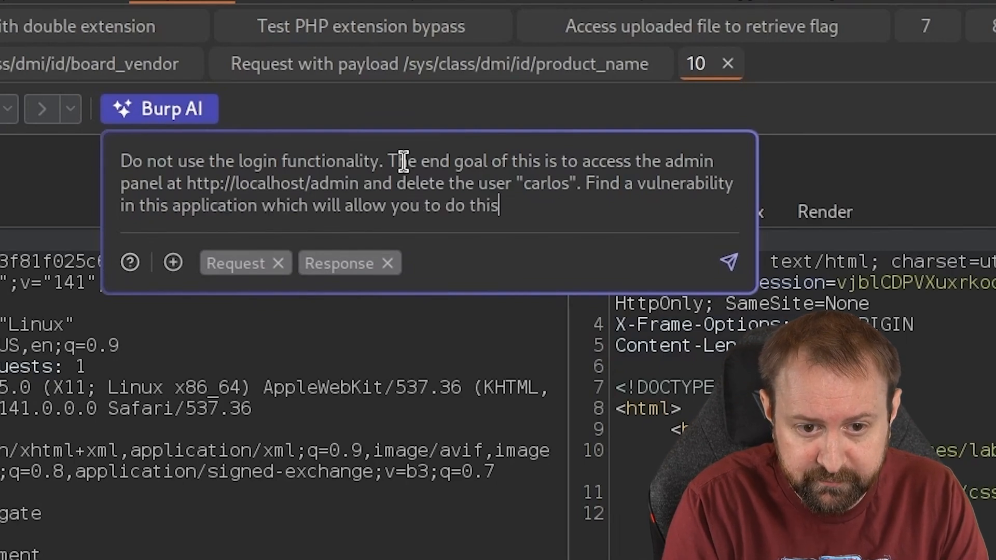
pyautogui.write('You may need to bypass certain defe')
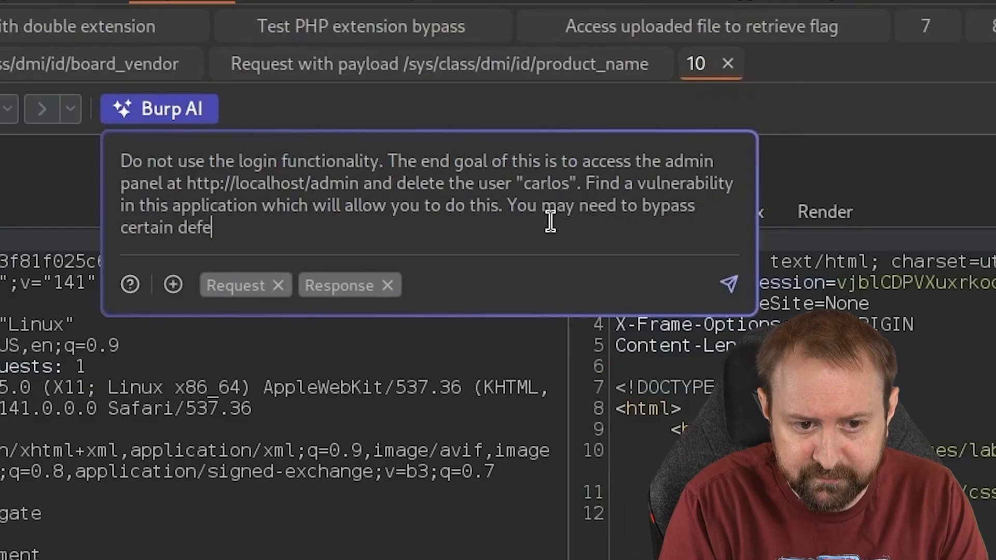
pyautogui.click(728, 284)
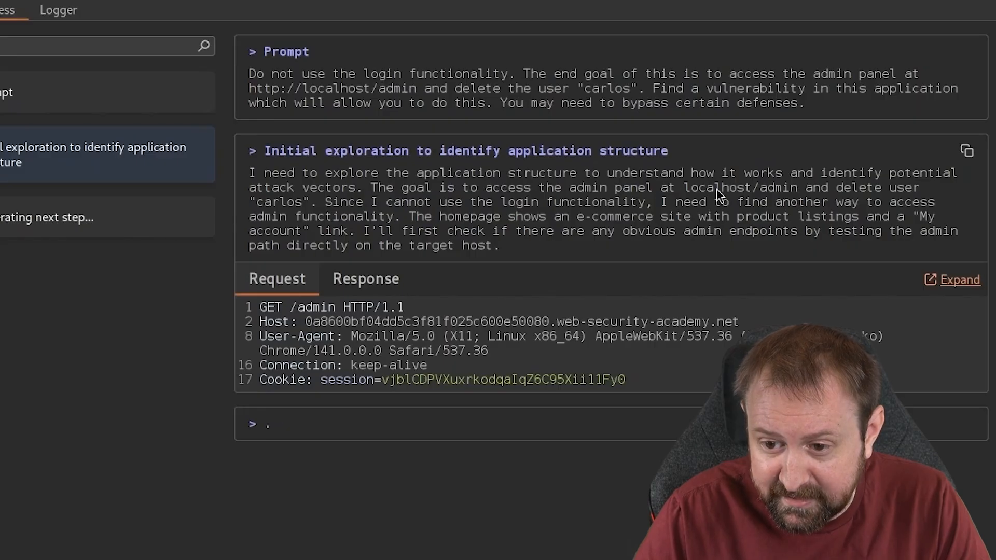
# Review the AI's 401 on /admin and its failed Host and X-Forwarded-Host bypasses
pyautogui.scroll(-3)
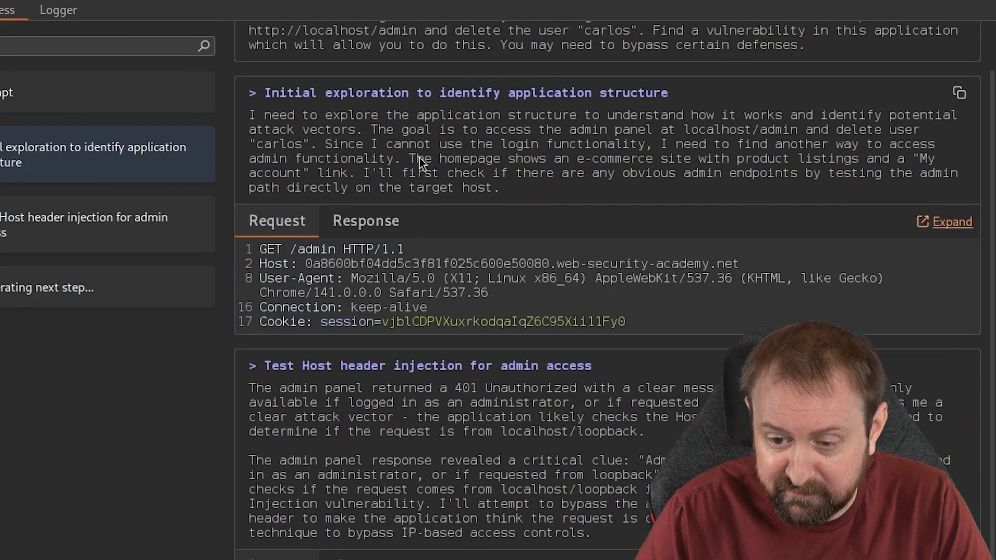
pyautogui.moveTo(749, 167)
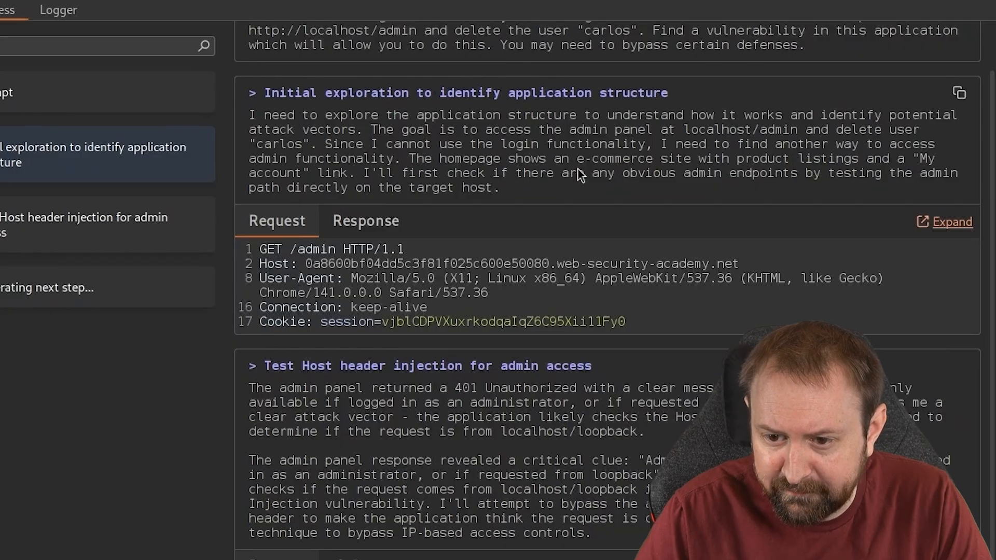
pyautogui.moveTo(901, 178)
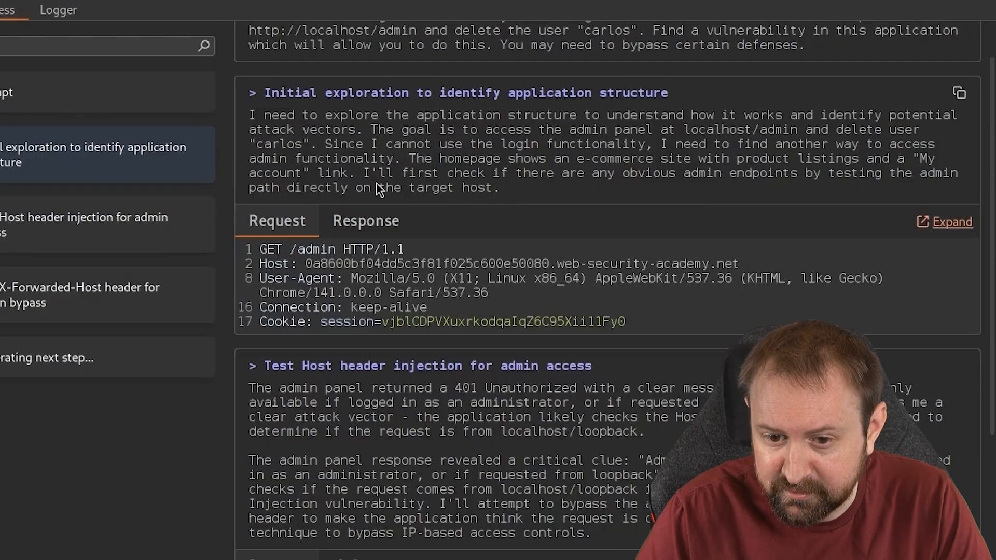
pyautogui.click(365, 220)
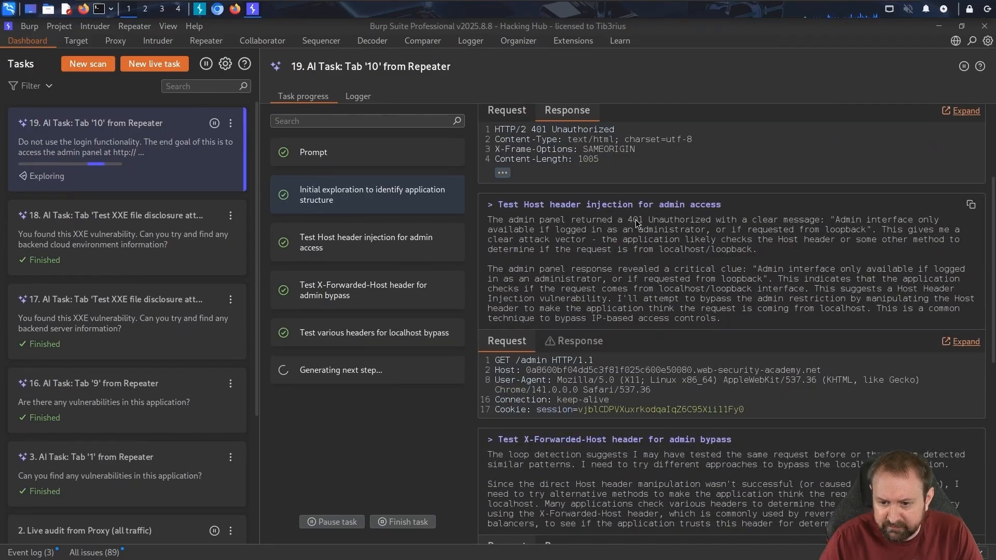
pyautogui.moveTo(823, 240)
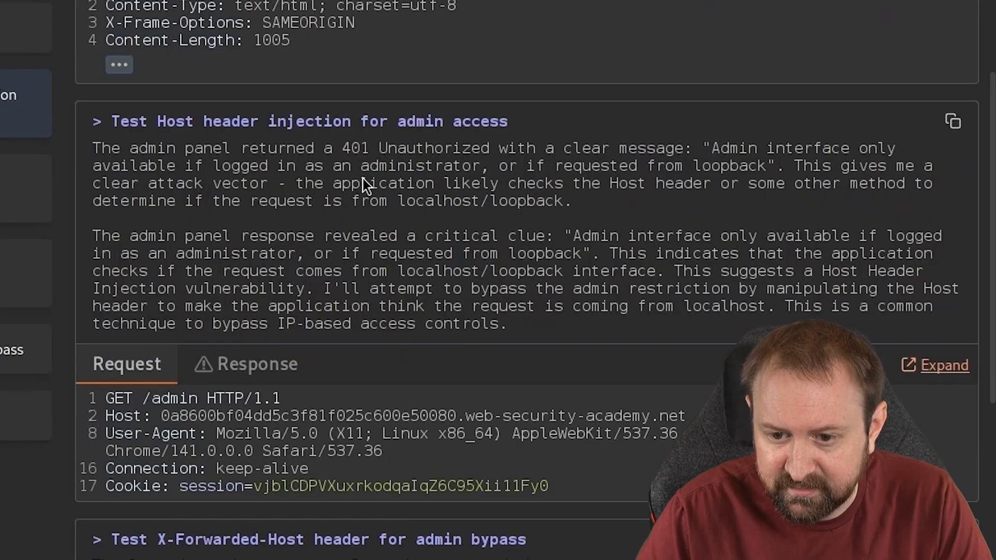
pyautogui.moveTo(920, 198)
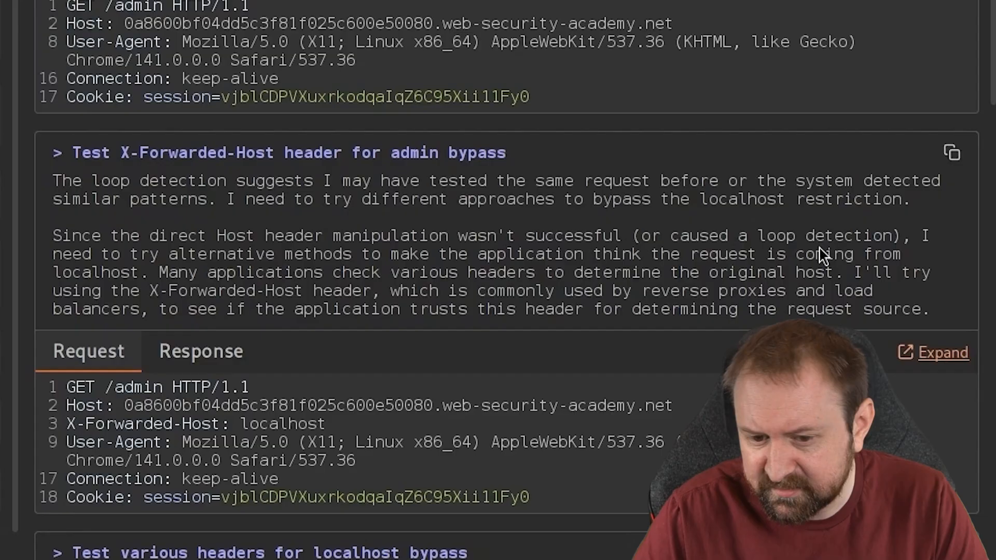
pyautogui.moveTo(585, 285)
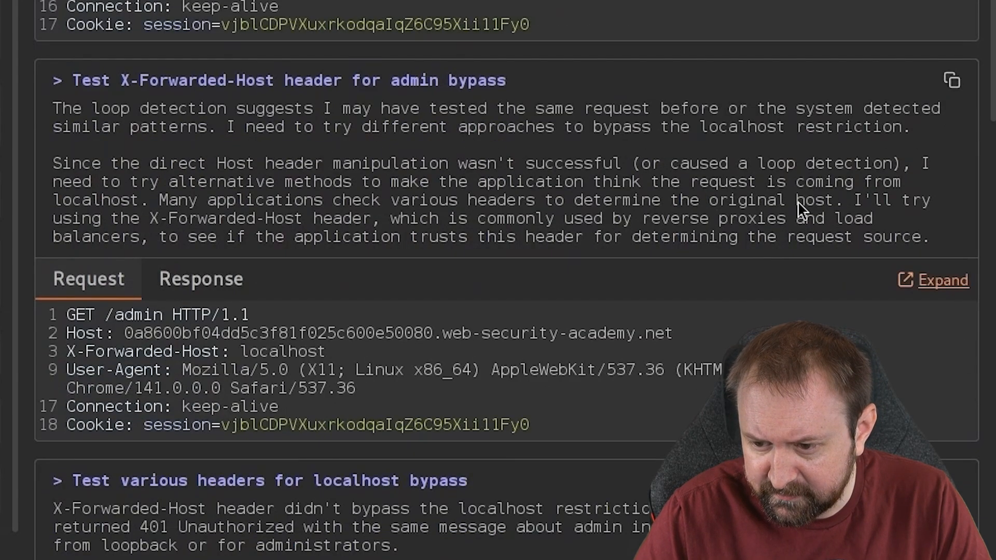
pyautogui.scroll(-3)
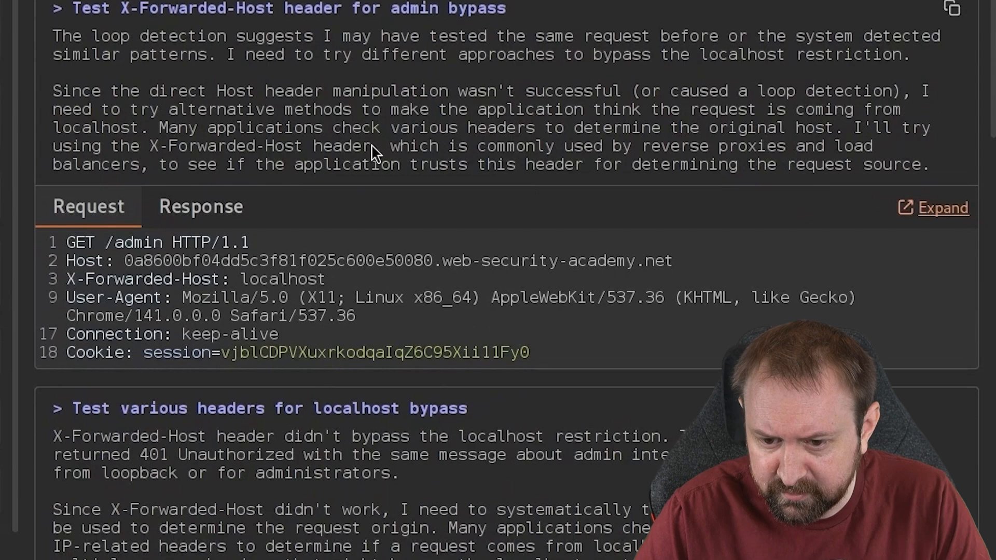
pyautogui.moveTo(130, 346)
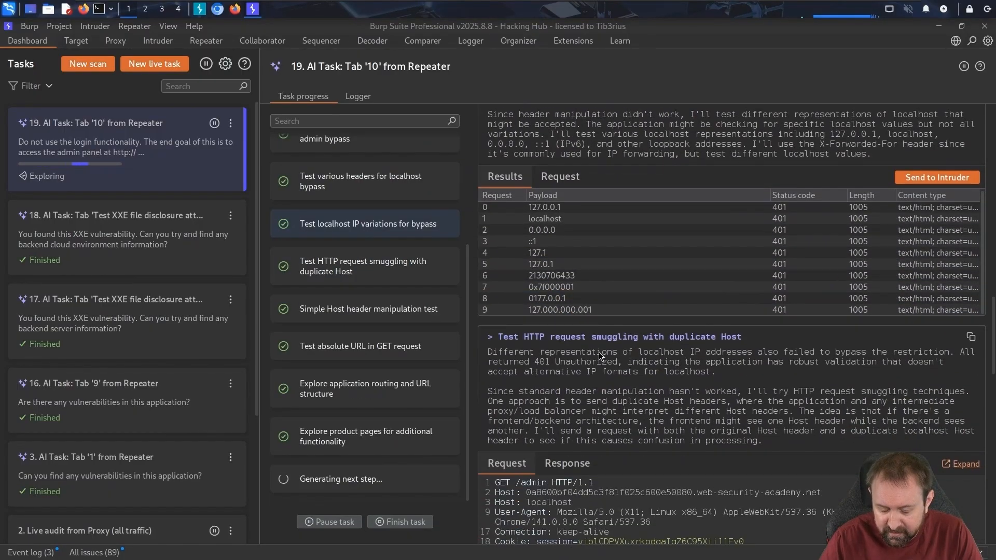
pyautogui.moveTo(696, 362)
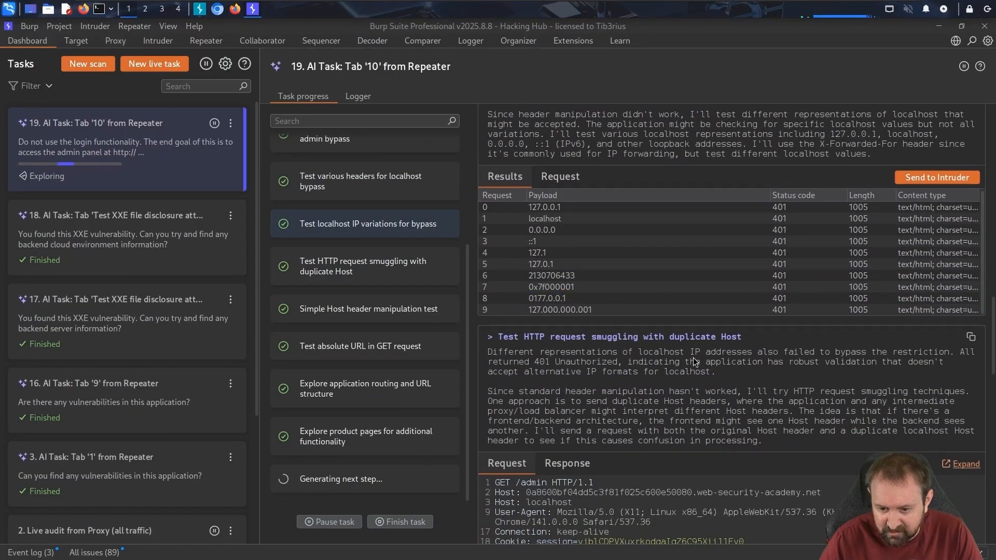
# Scroll through the AI's stock-check SSRF attempts, where localhost and IP variants are blocked
pyautogui.scroll(-3)
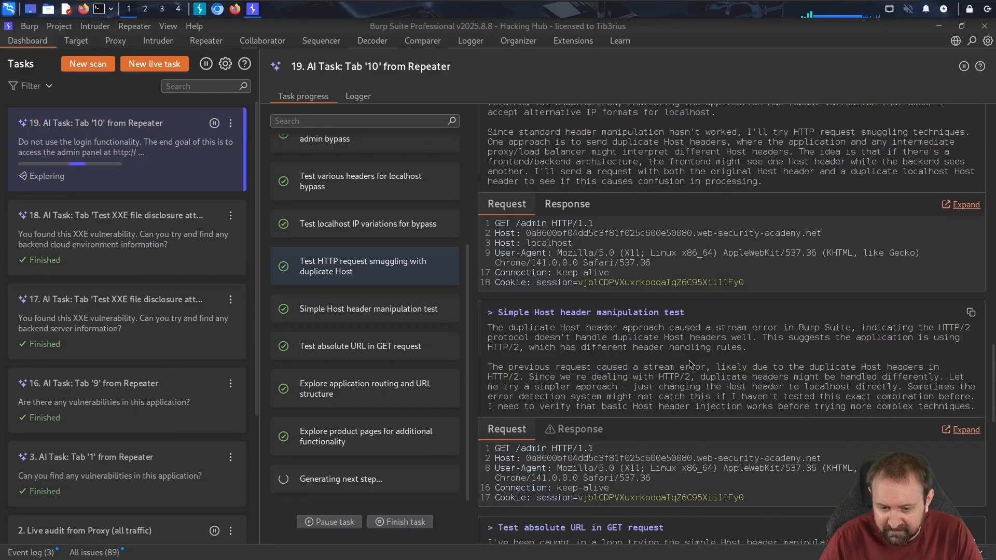
pyautogui.scroll(-3)
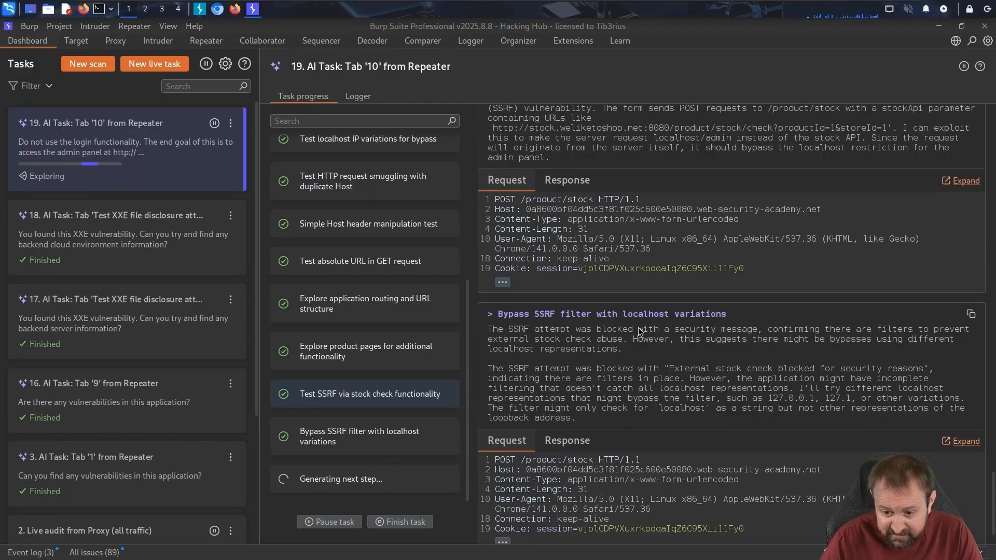
pyautogui.scroll(-3)
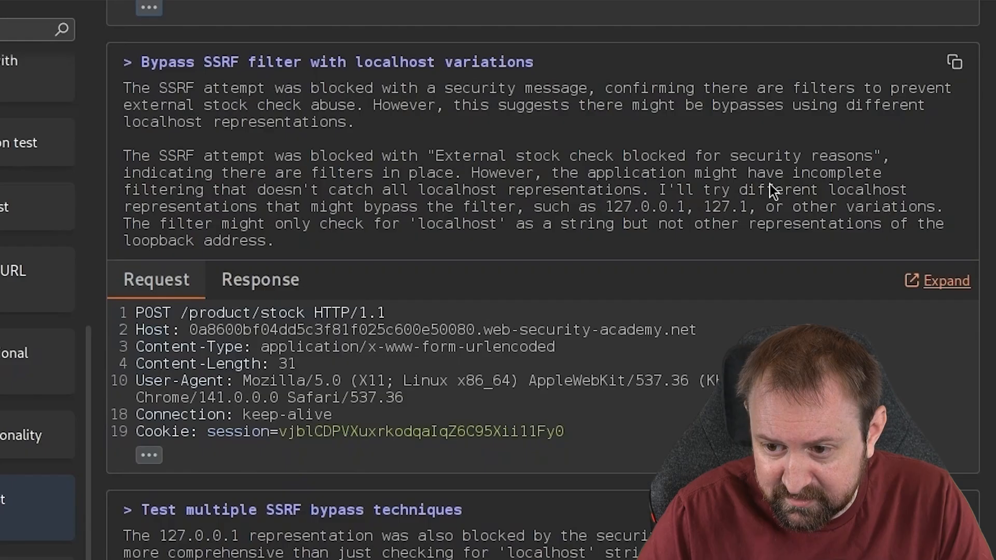
pyautogui.scroll(-3)
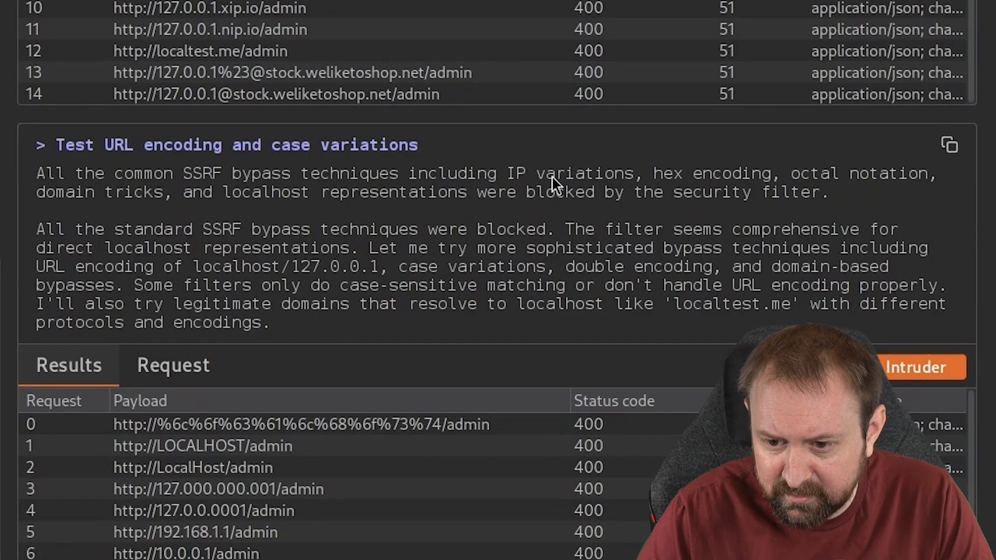
pyautogui.moveTo(316, 230)
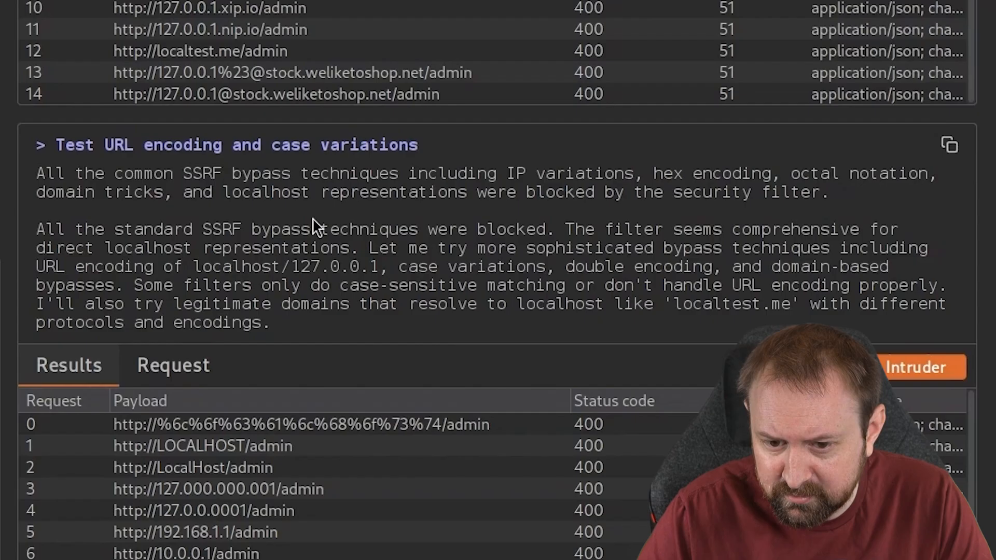
pyautogui.moveTo(682, 181)
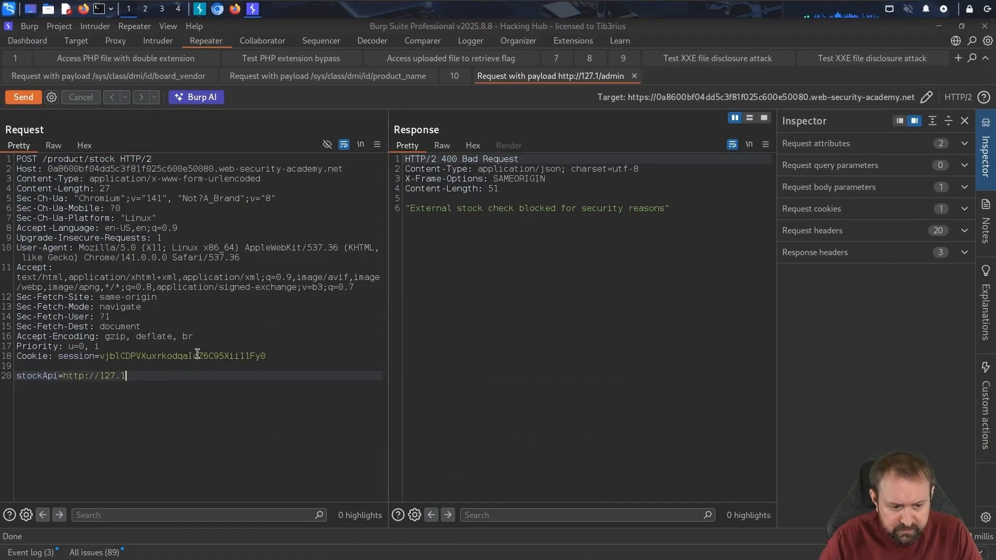
pyautogui.write('/Admin')
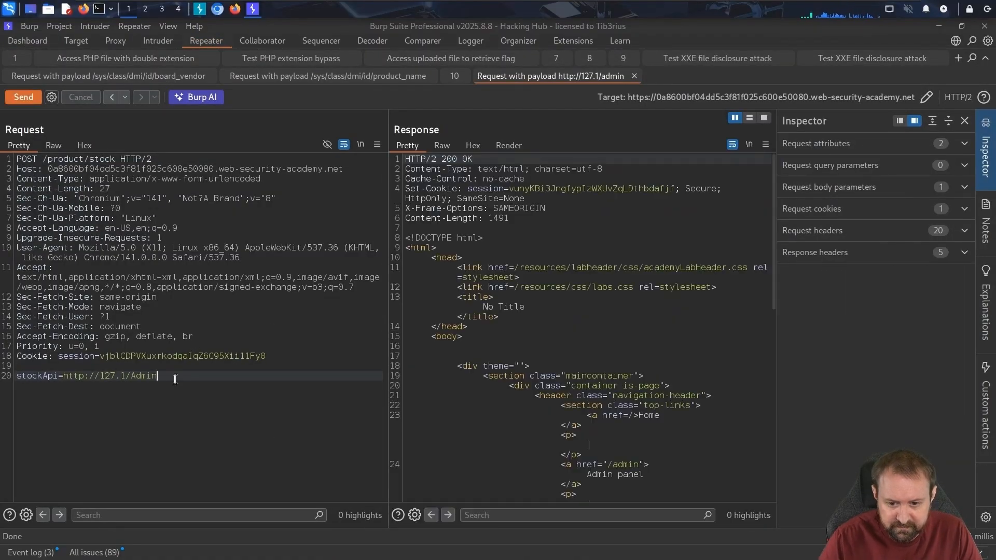
pyautogui.scroll(-3)
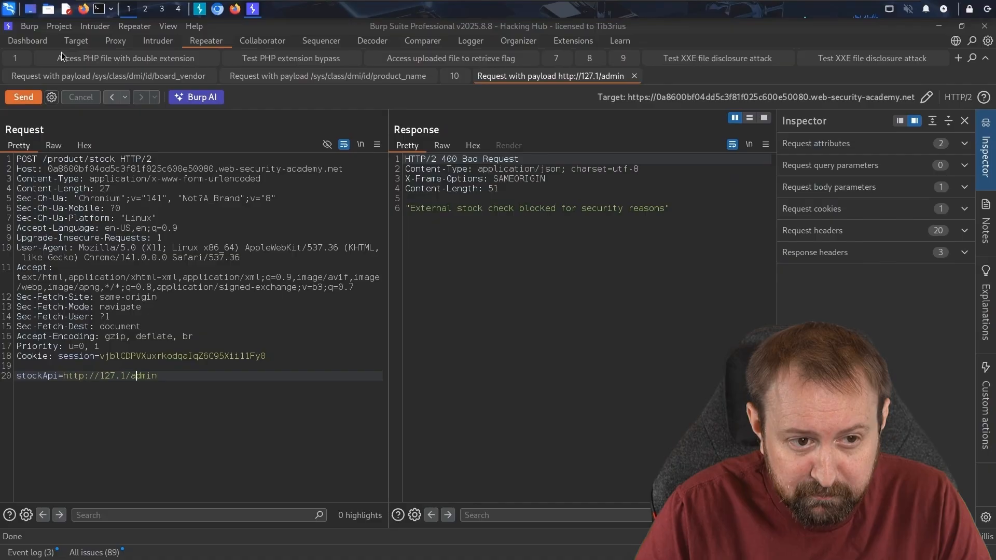
pyautogui.click(26, 40)
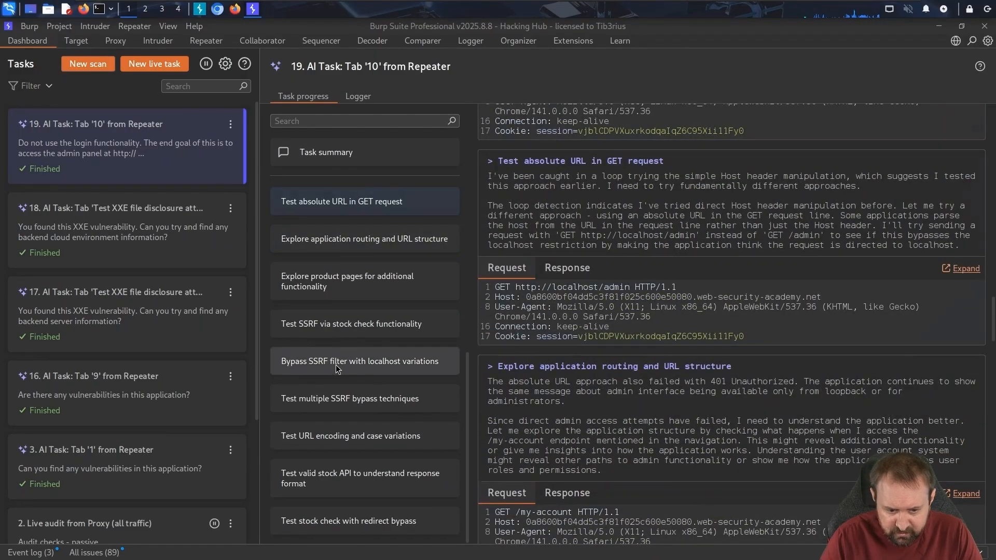
# Open the Burp AI prompt on the 'Test SSRF via stock check functionality' Repeater tab
pyautogui.click(347, 280)
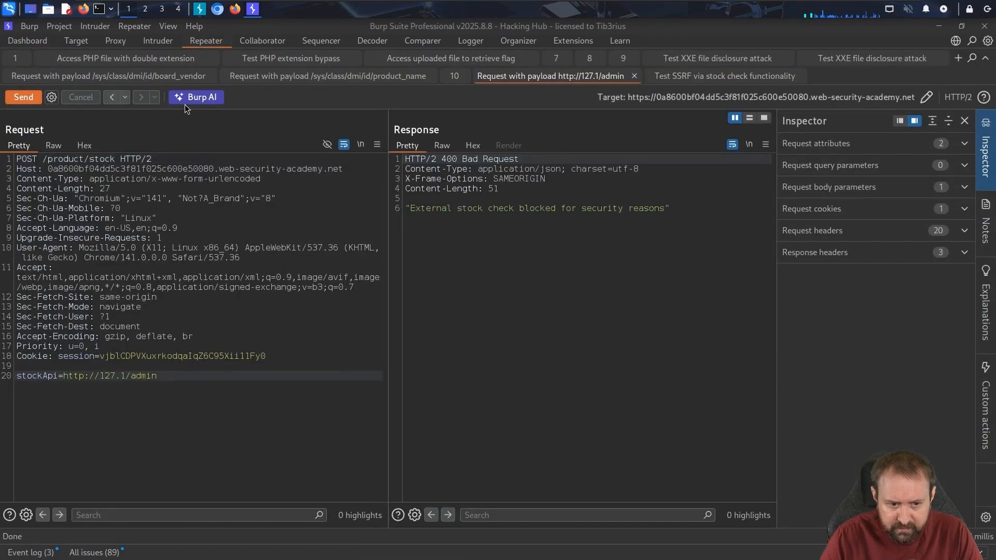
pyautogui.click(724, 76)
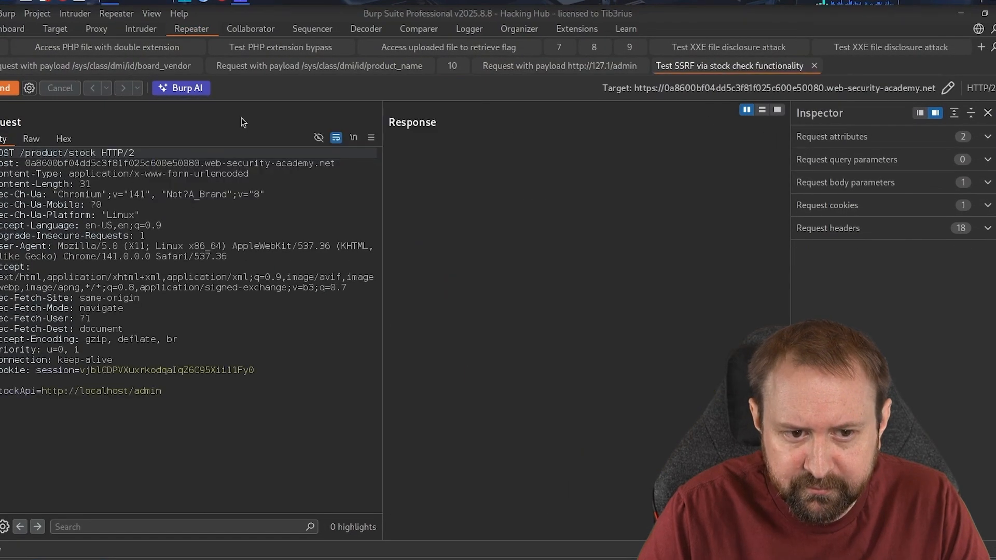
pyautogui.click(181, 87)
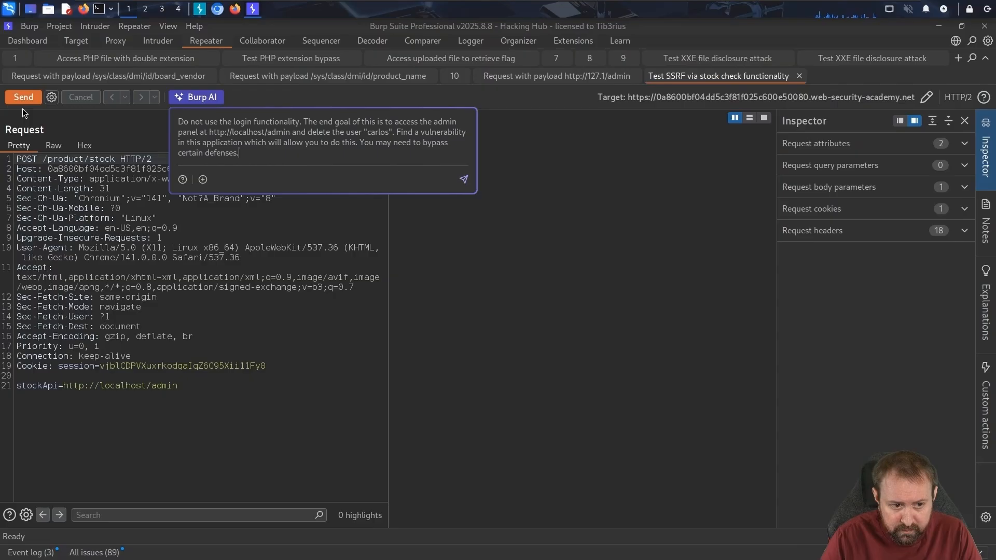
pyautogui.click(24, 97)
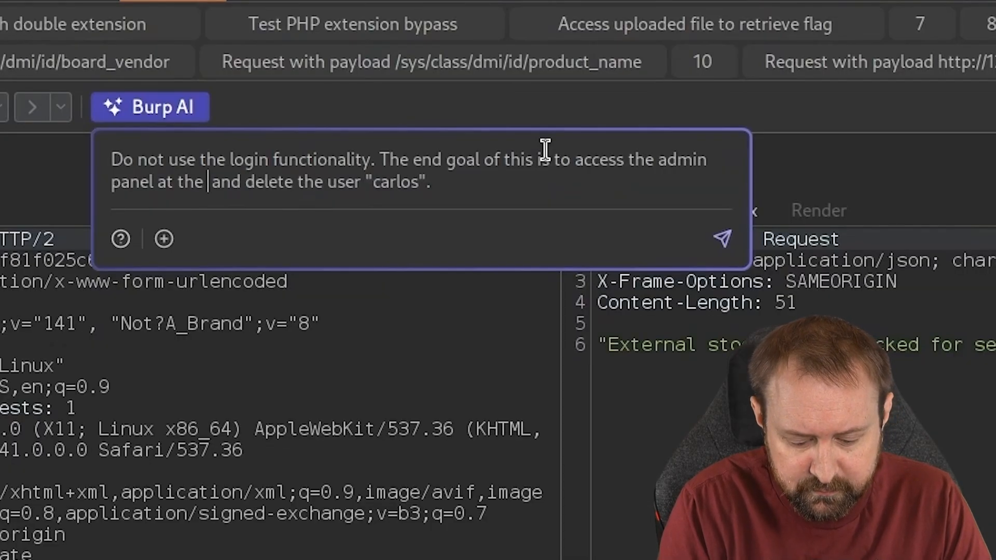
# Reword the prompt to mention the backend server, the discovered SSRF, and multiple SSRF defenses
pyautogui.write('the backend s')
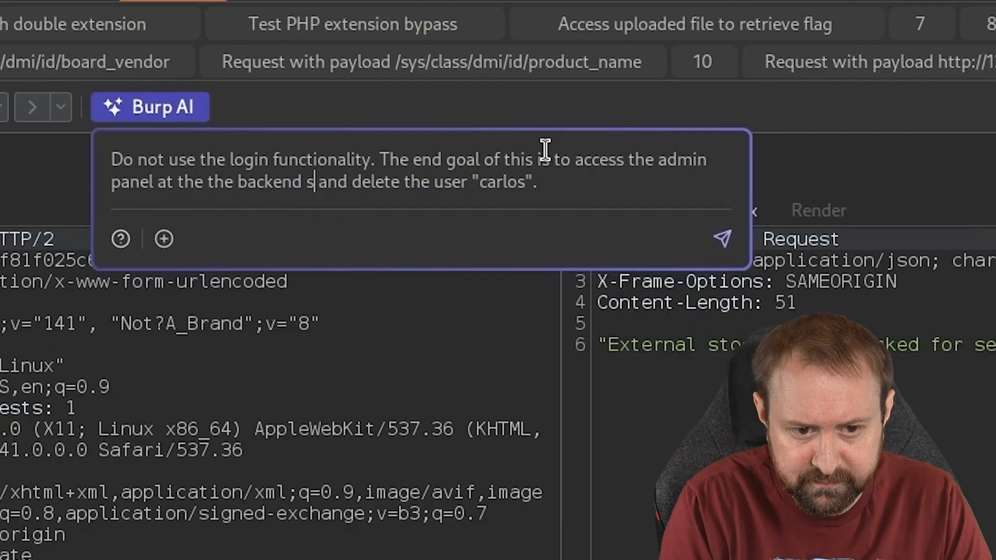
pyautogui.write('erver')
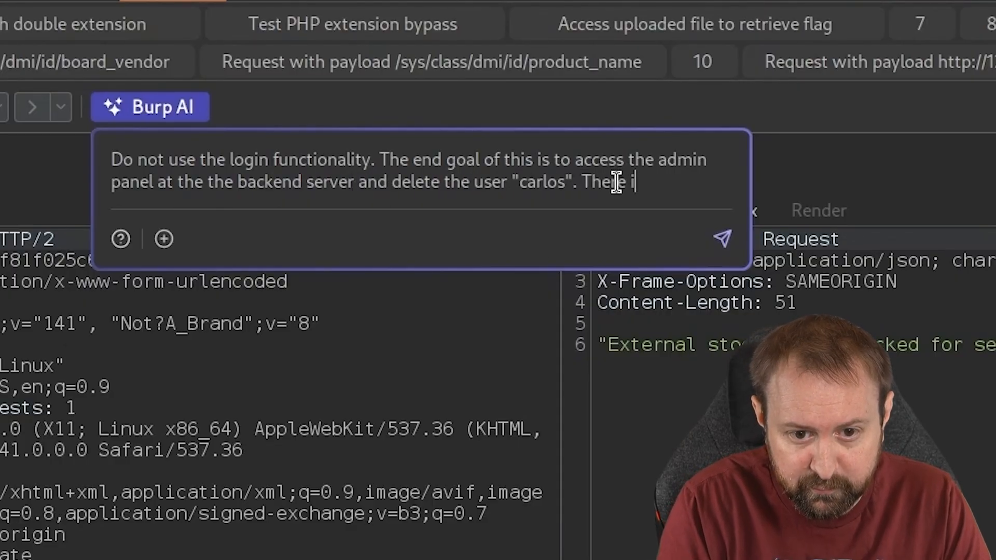
pyautogui.write('is an SSRF')
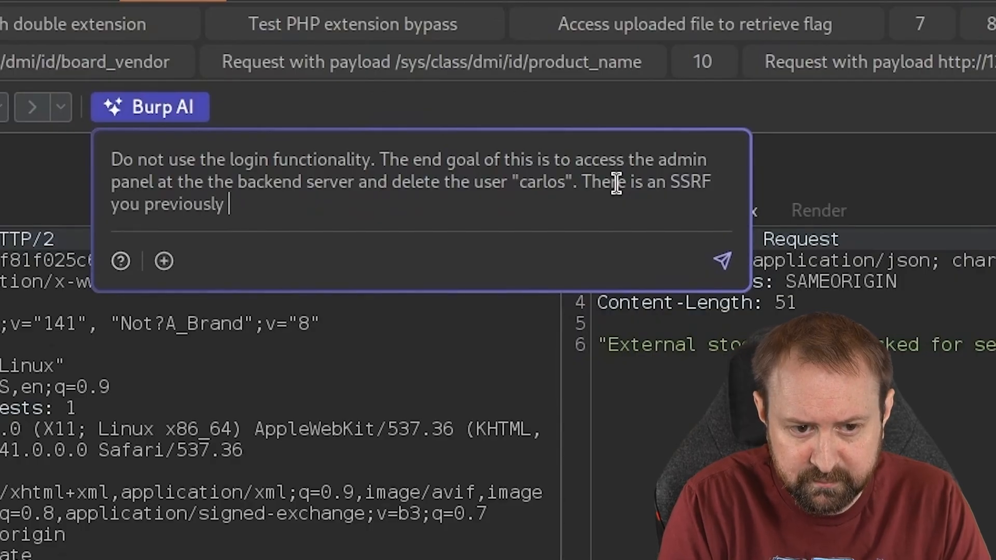
pyautogui.write('discovered here. There may be')
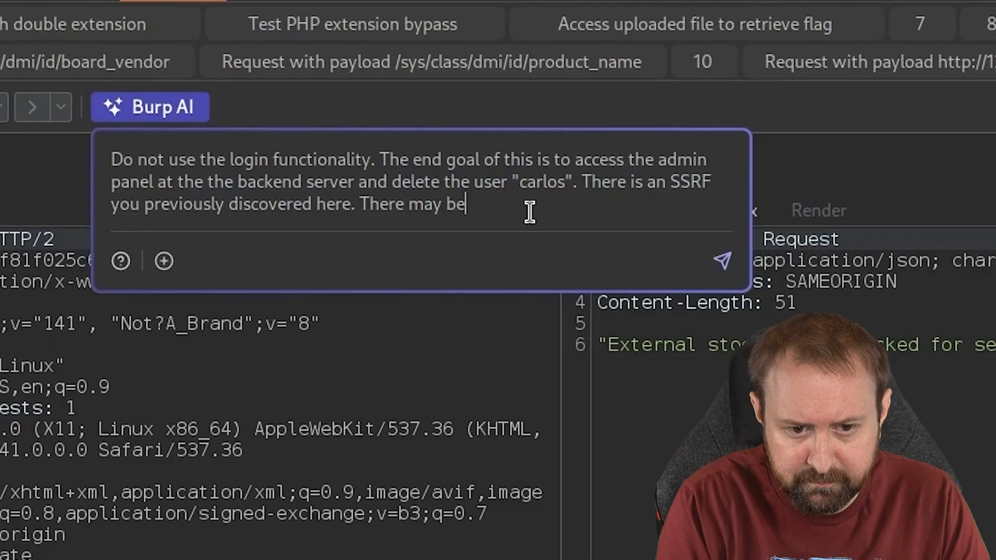
pyautogui.write('multiple')
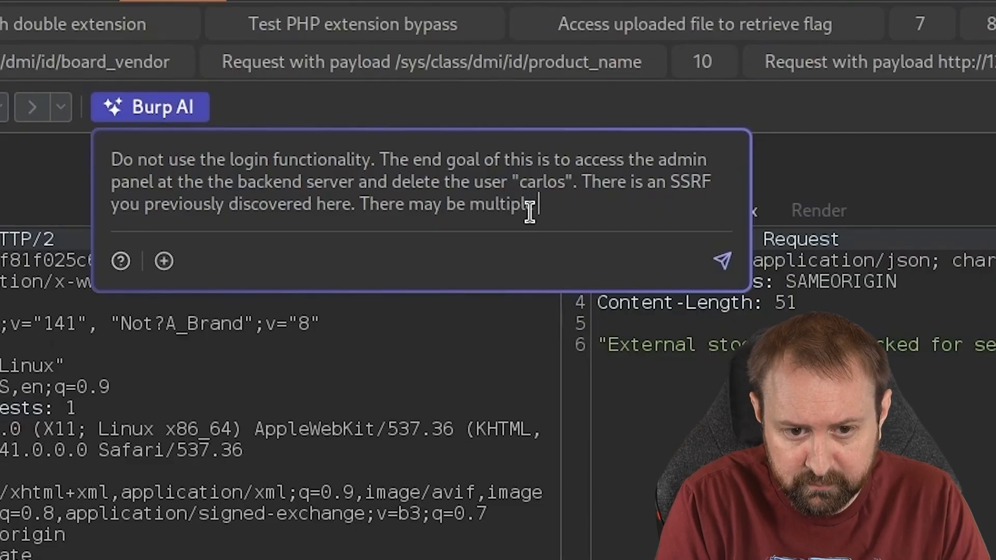
pyautogui.write('SSRF defense')
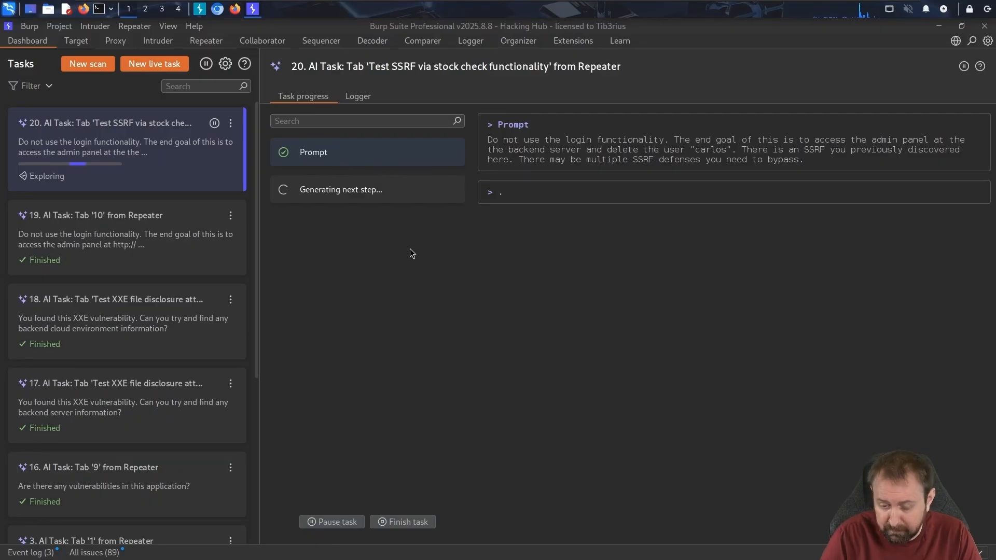
pyautogui.click(121, 237)
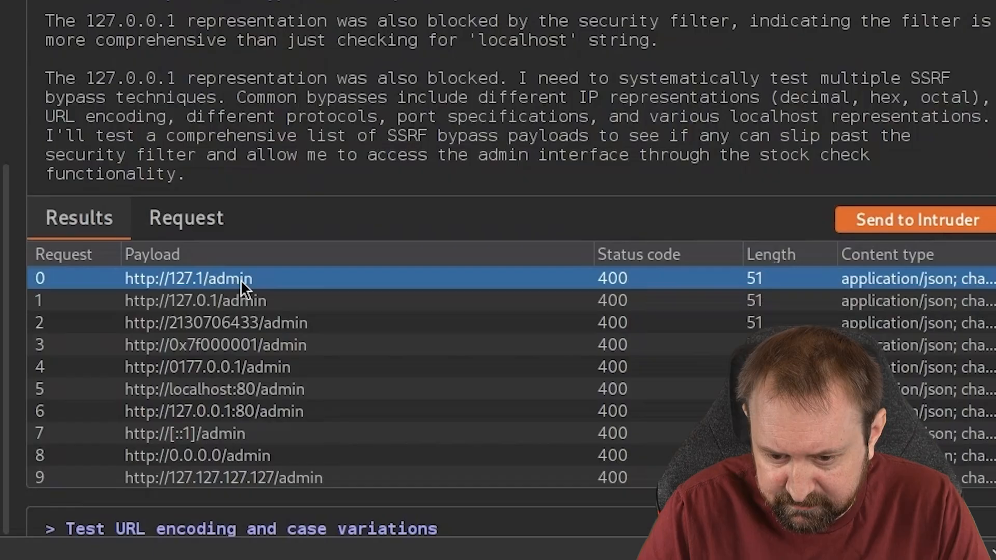
pyautogui.click(185, 217)
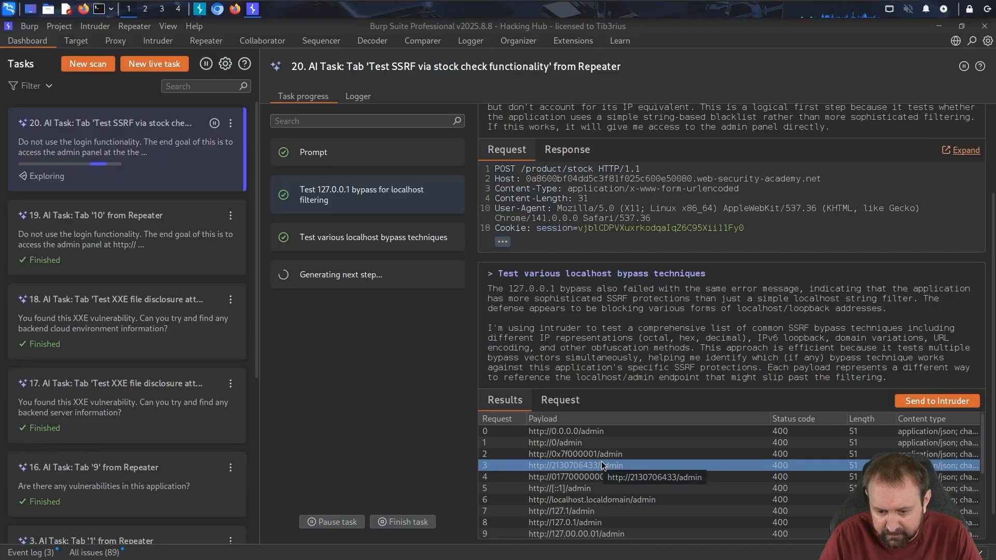
pyautogui.click(554, 442)
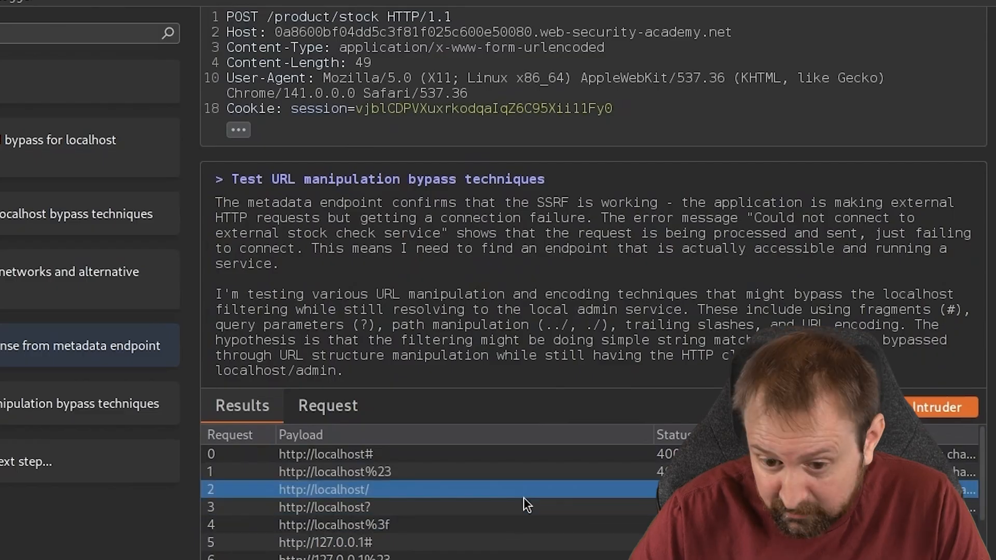
# Inspect the AI's port 8080 test request and its 500 response
pyautogui.scroll(-3)
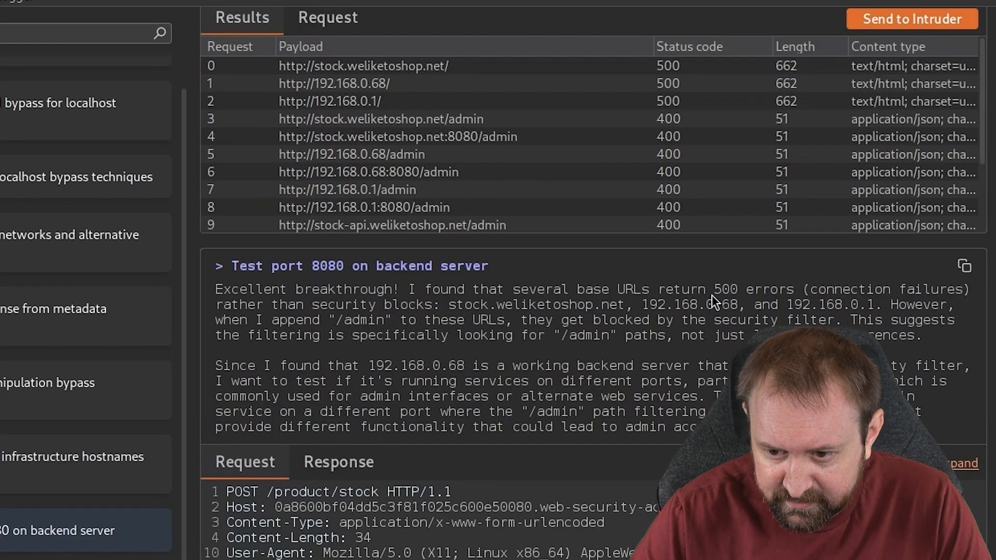
pyautogui.scroll(-3)
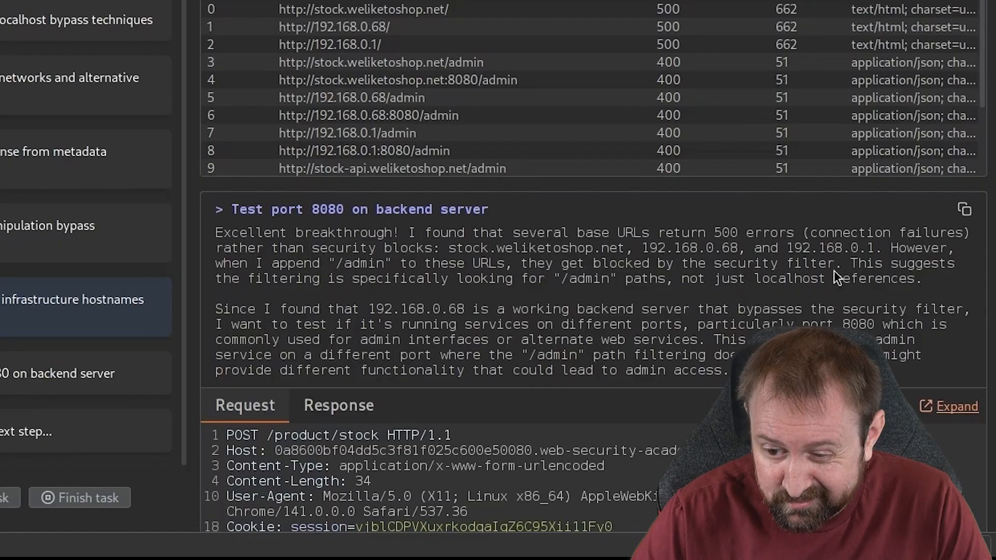
pyautogui.doubleClick(585, 278)
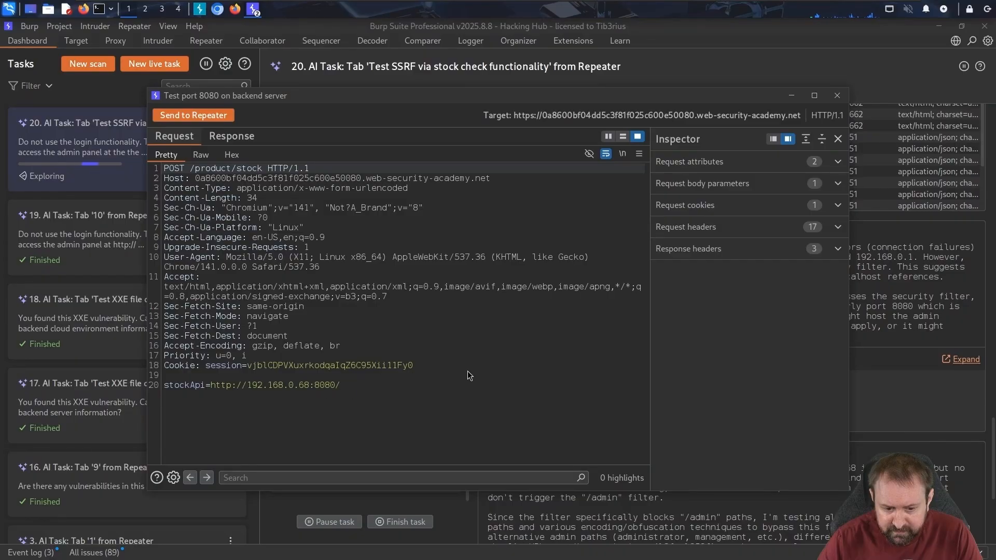
pyautogui.click(837, 96)
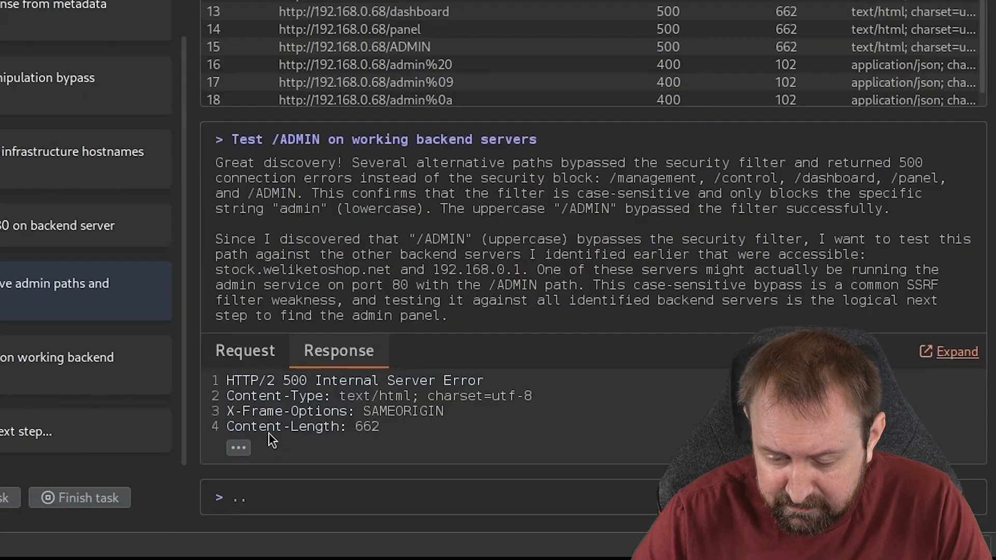
pyautogui.click(238, 447)
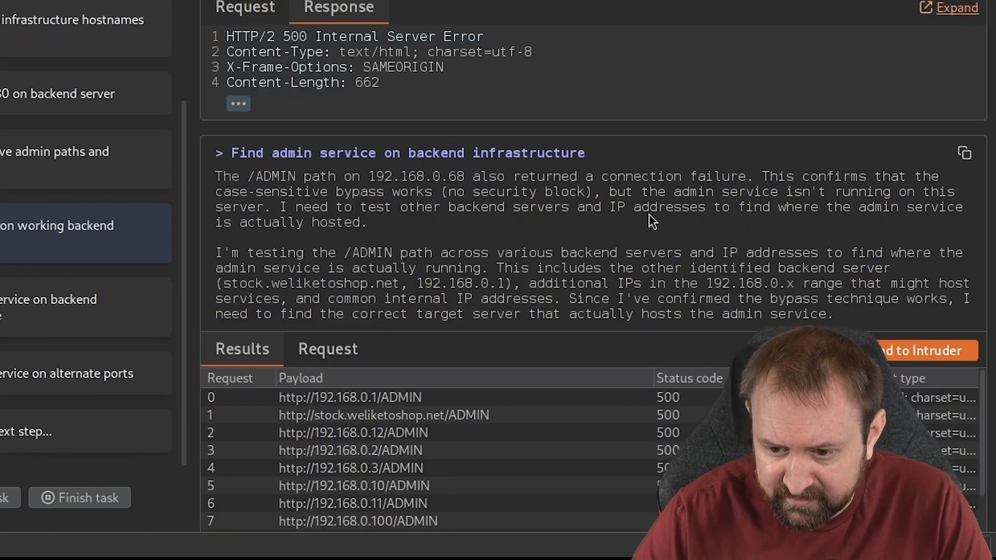
pyautogui.scroll(-3)
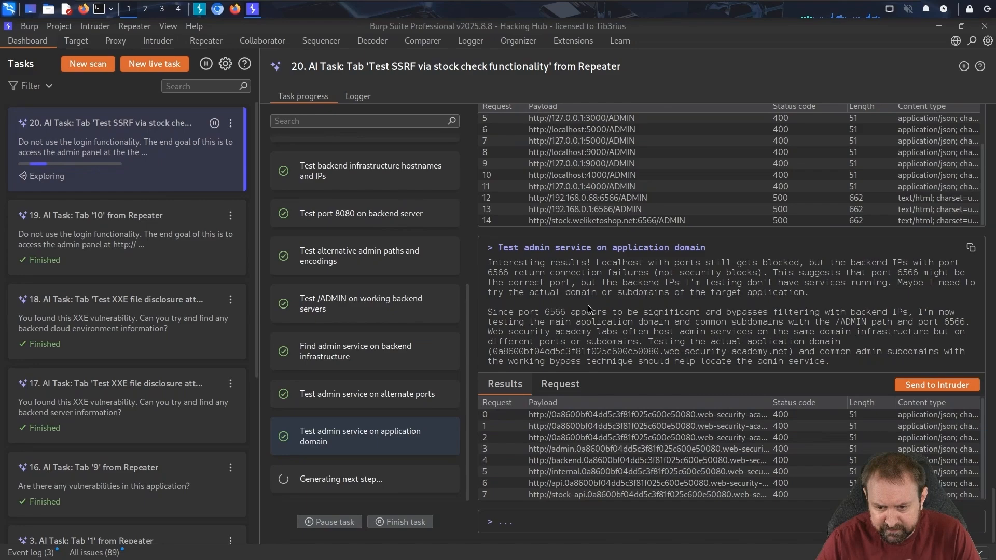
# Follow AI Task 20 to its 127.1:80/ADMIN HTTP 200 results as it finishes
pyautogui.click(647, 425)
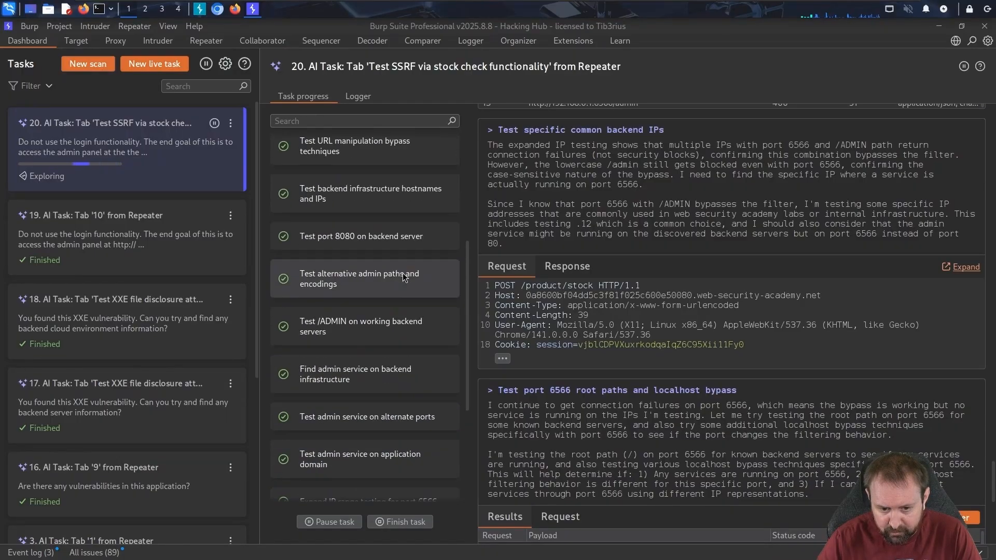
pyautogui.scroll(-3)
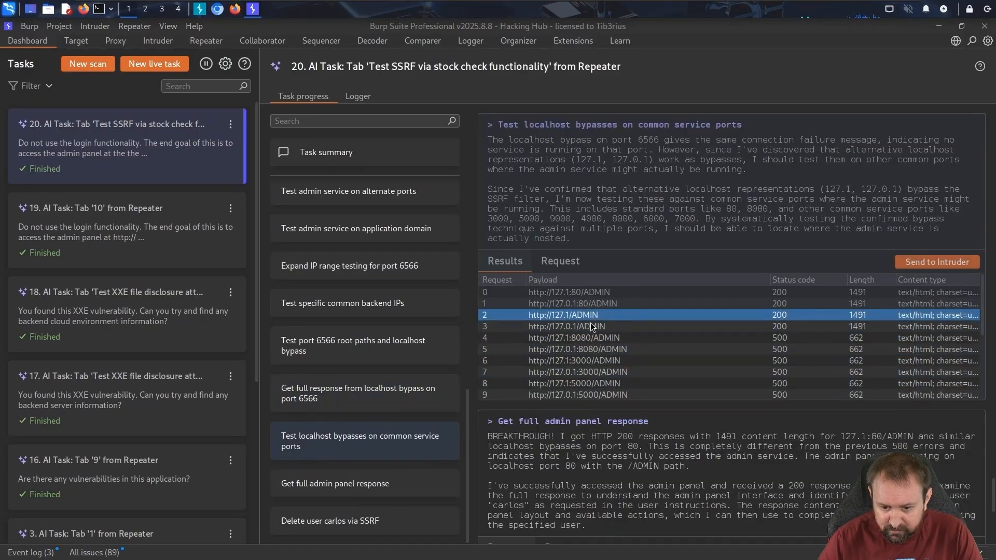
# View the request for the AI's 'Delete user carlos via SSRF' step
pyautogui.scroll(-3)
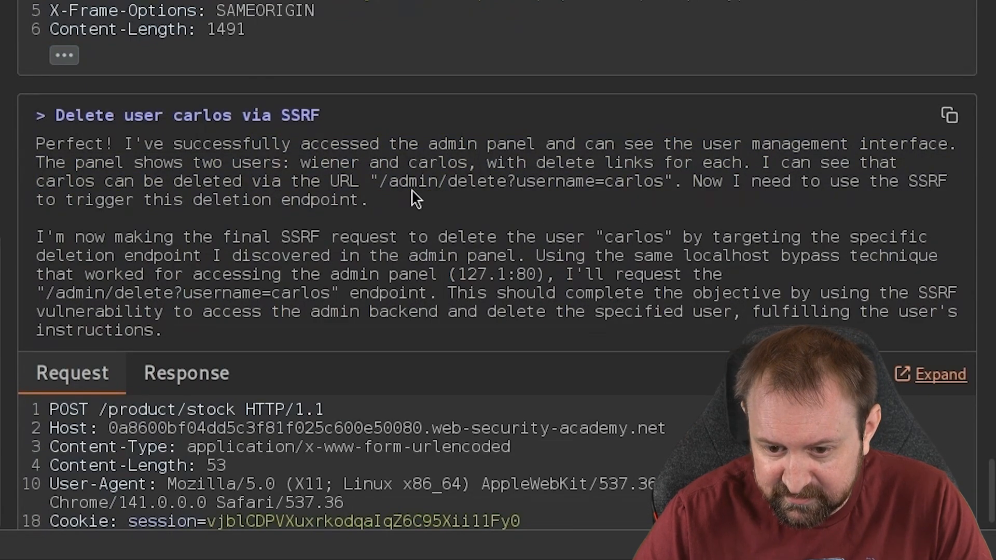
pyautogui.moveTo(37, 321)
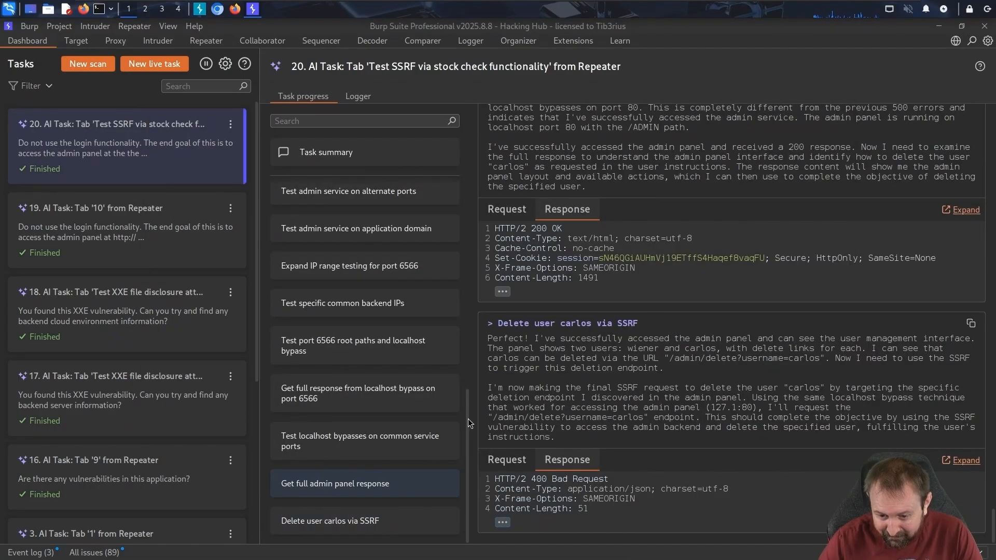
pyautogui.click(505, 459)
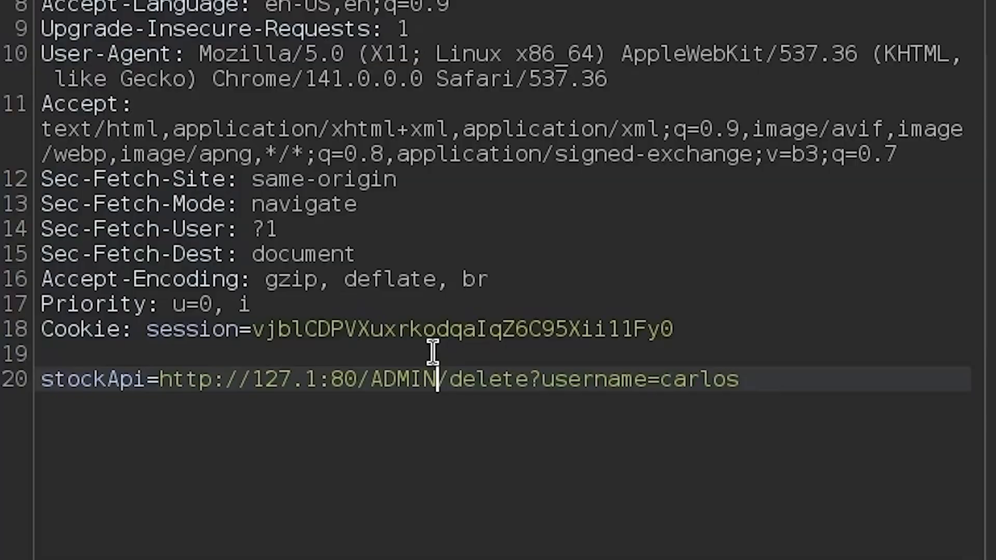
pyautogui.click(430, 29)
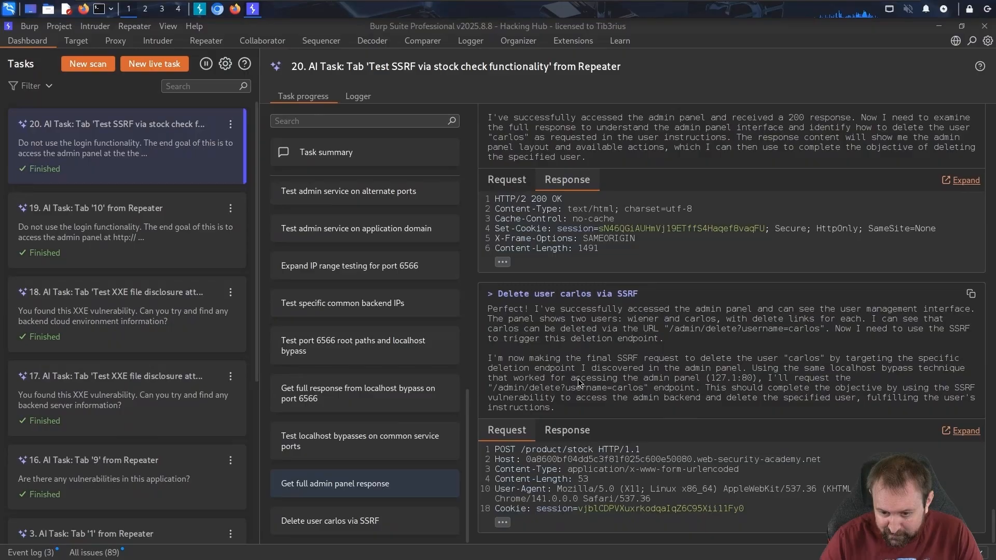
pyautogui.moveTo(495, 394)
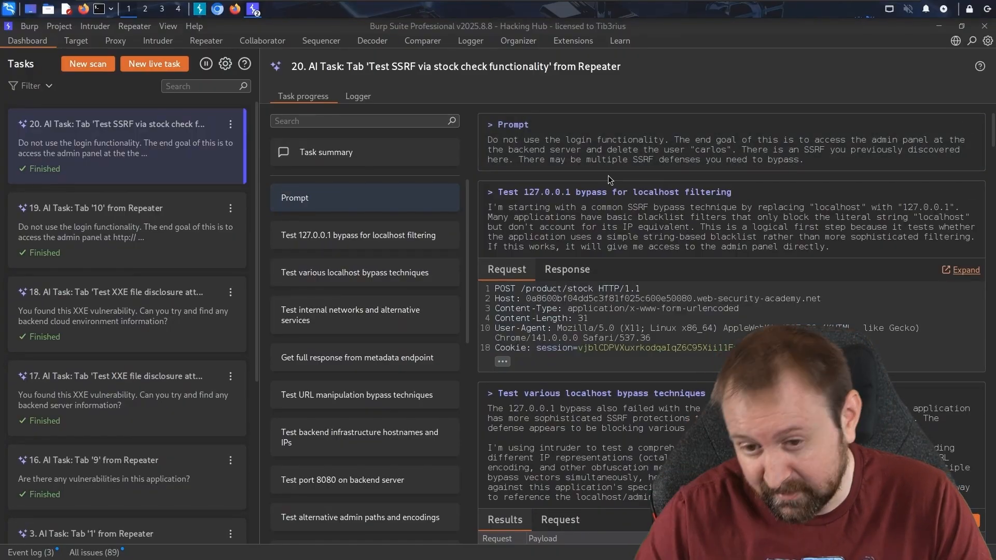
pyautogui.moveTo(597, 207)
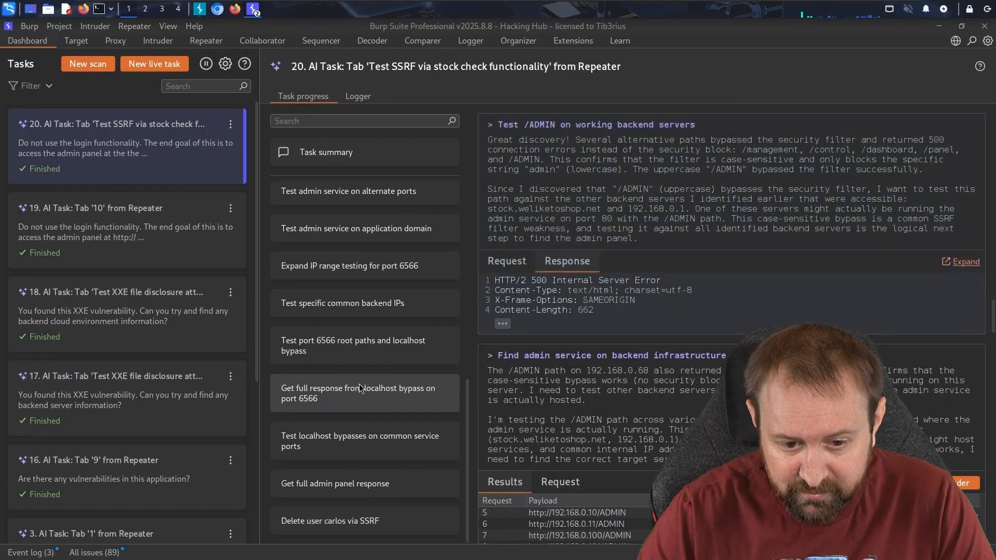
pyautogui.click(342, 303)
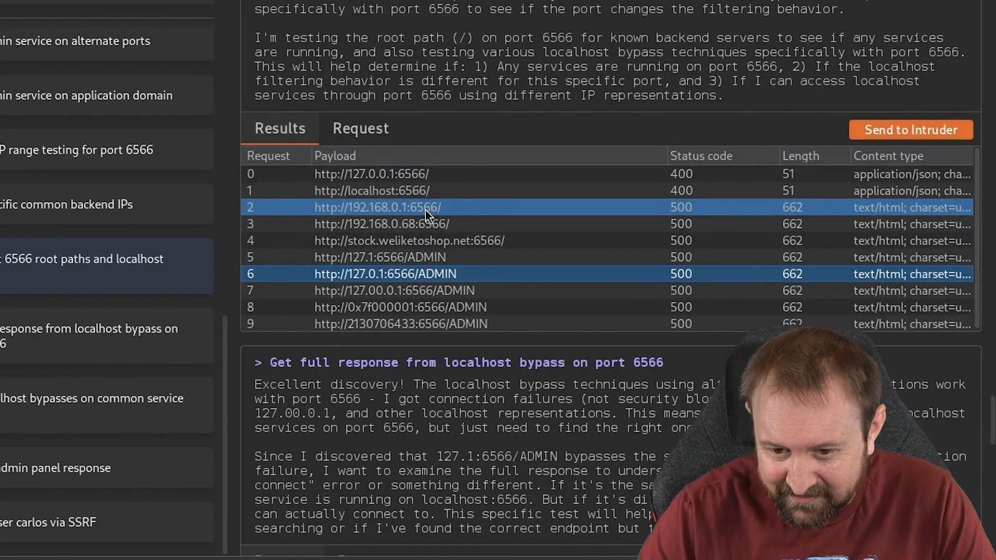
pyautogui.click(381, 223)
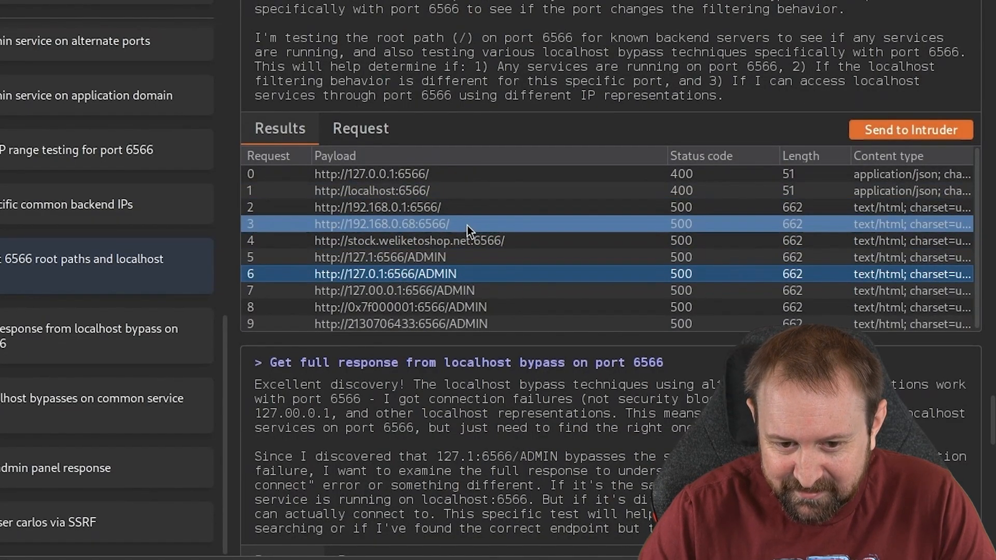
pyautogui.click(92, 398)
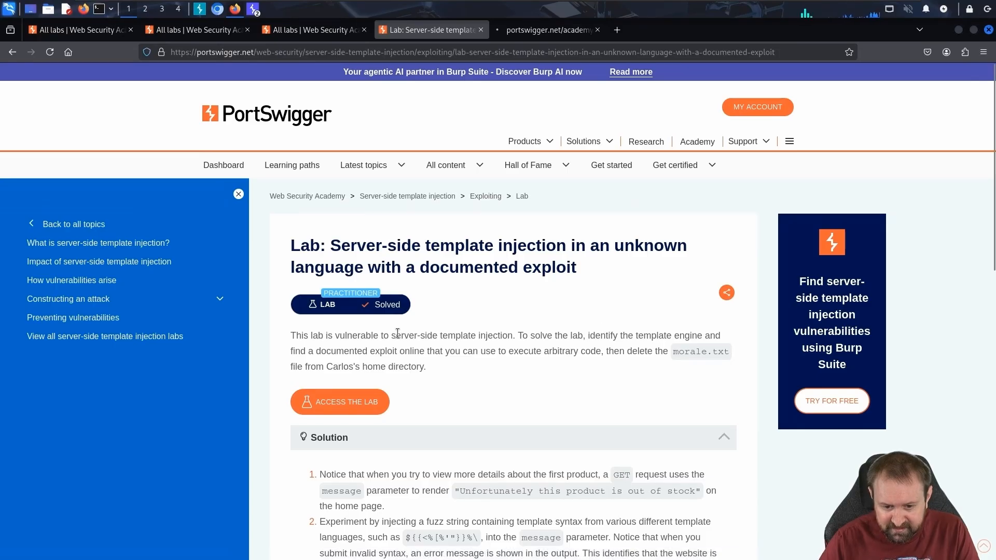
pyautogui.moveTo(551, 289)
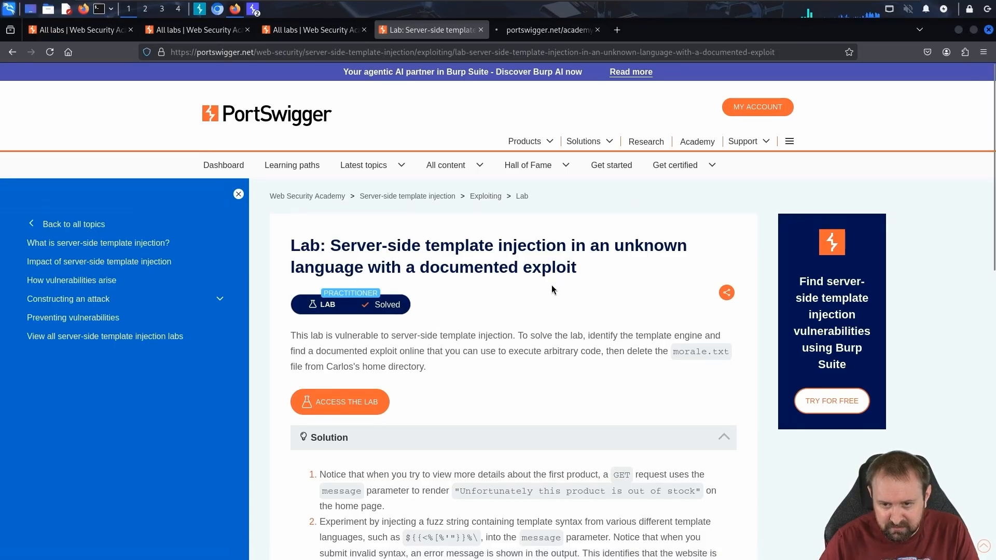
# Focus the SSTI unknown-language lab description page in Firefox
pyautogui.click(339, 401)
pyautogui.write('I believe there i')
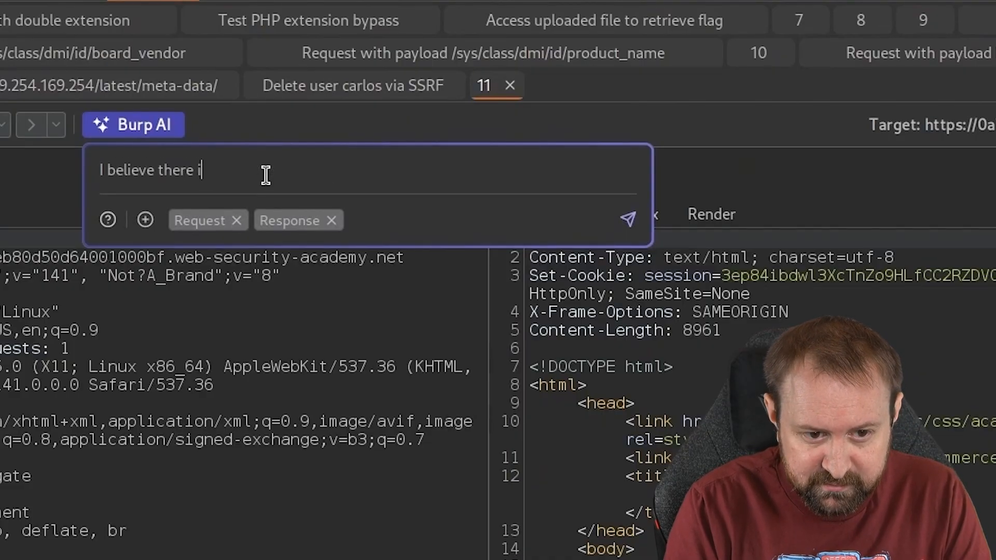
# Type the Burp AI prompt stating there is an SSTI vulnerability in this app
pyautogui.write('s an SSTI')
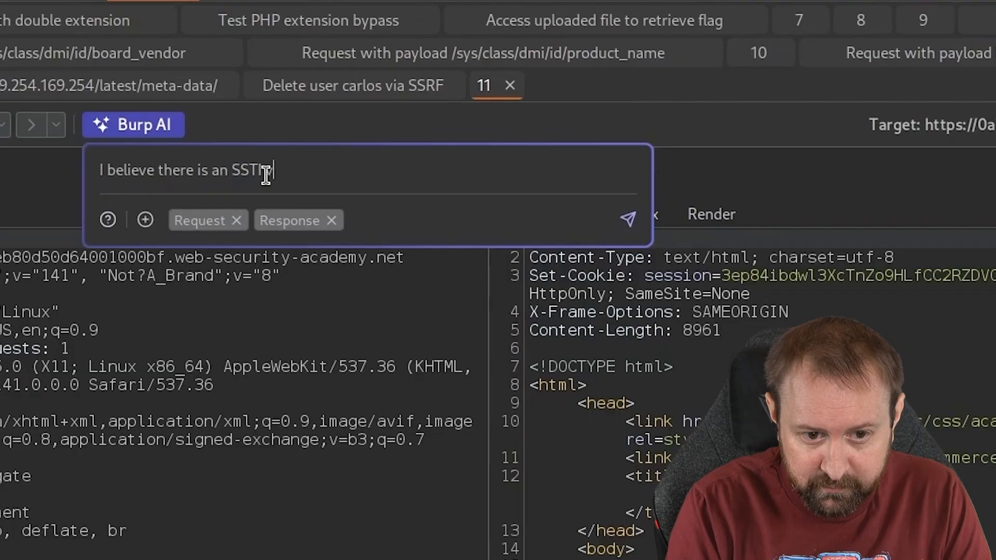
pyautogui.write('vulnerability in this app')
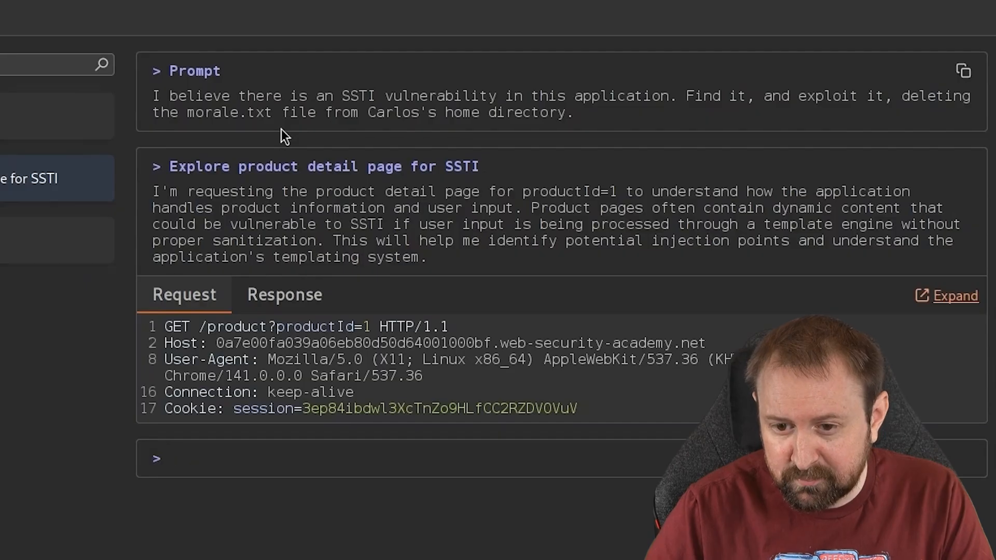
pyautogui.moveTo(709, 221)
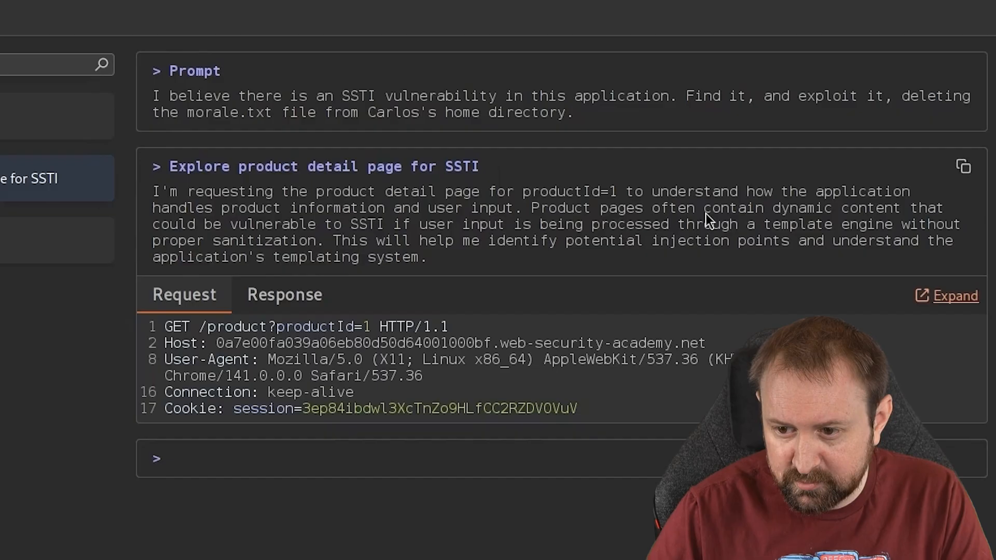
pyautogui.moveTo(518, 256)
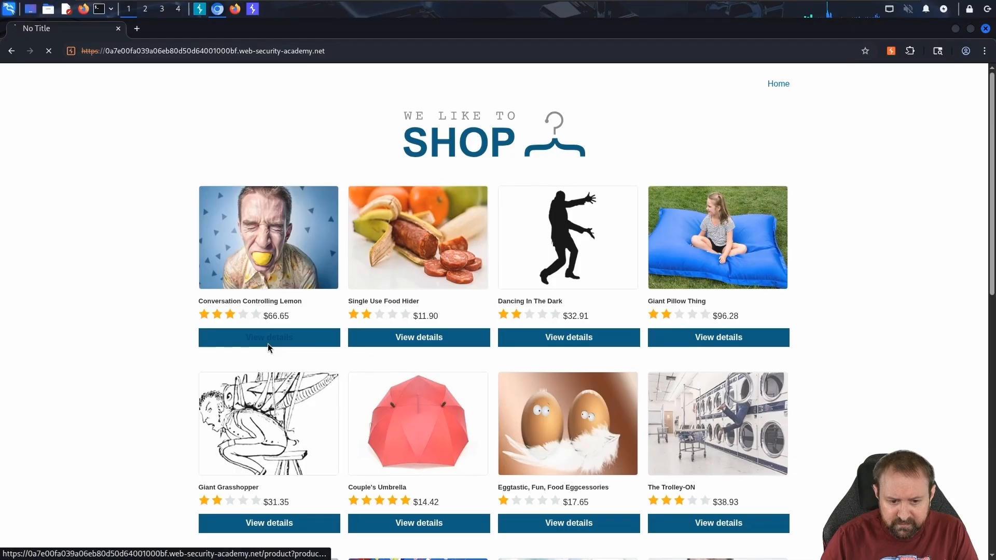
# View details of the Conversation Controlling Lemon product from the shop home page
pyautogui.click(269, 337)
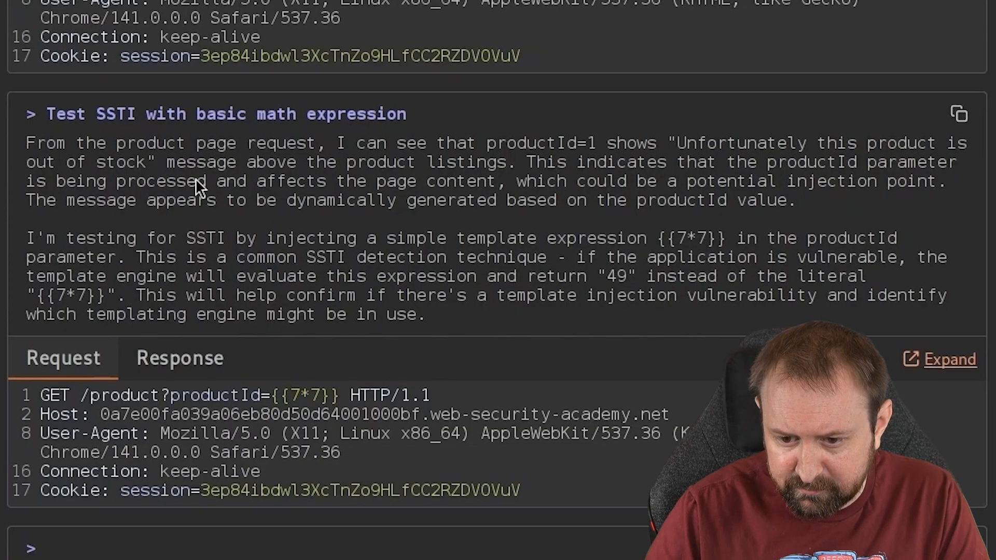
# Scroll down the Burp AI task log
pyautogui.scroll(-3)
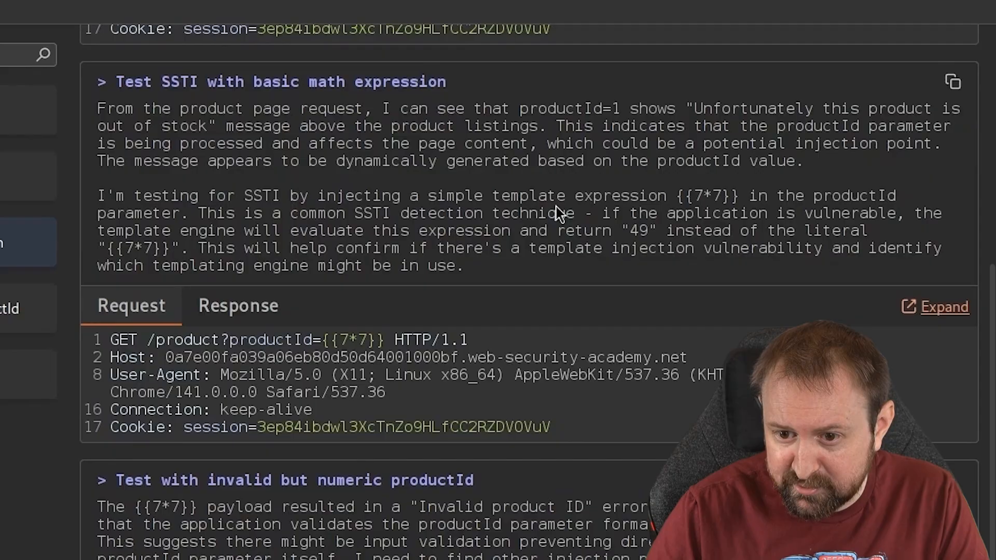
pyautogui.moveTo(156, 219)
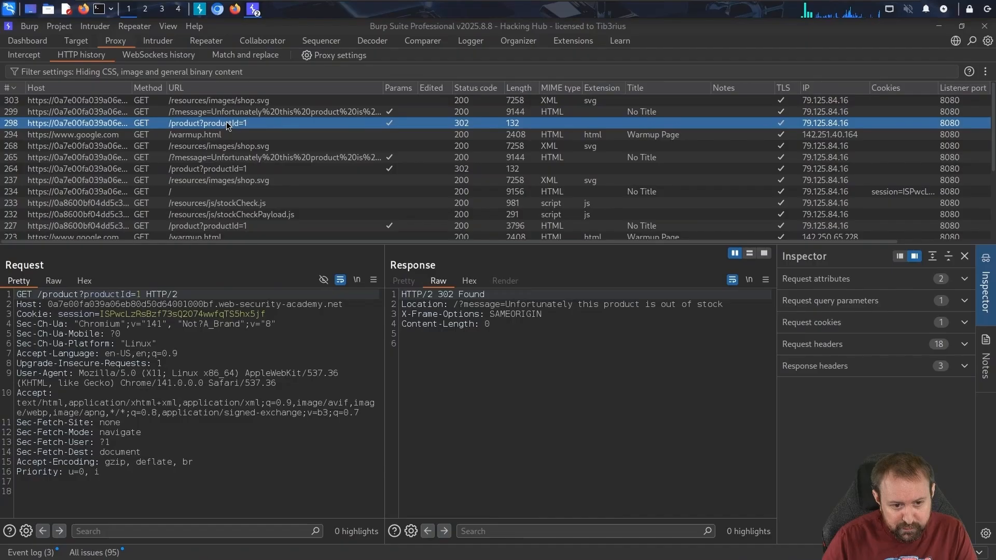
# Show AI Task 21's task progress steps on the Dashboard
pyautogui.click(27, 40)
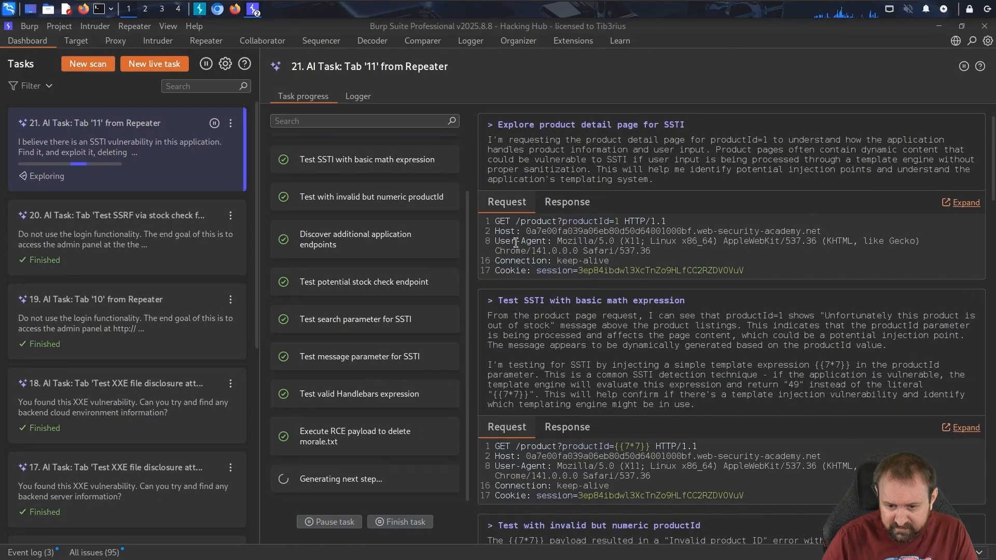
pyautogui.click(206, 40)
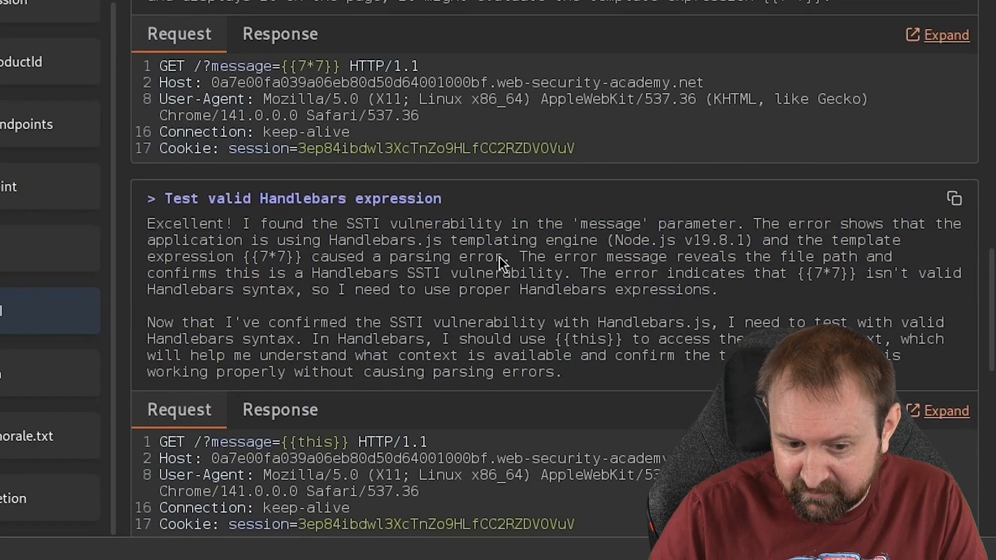
# Scroll the AI task log down to the 'Test valid Handlebars expression' step
pyautogui.scroll(-3)
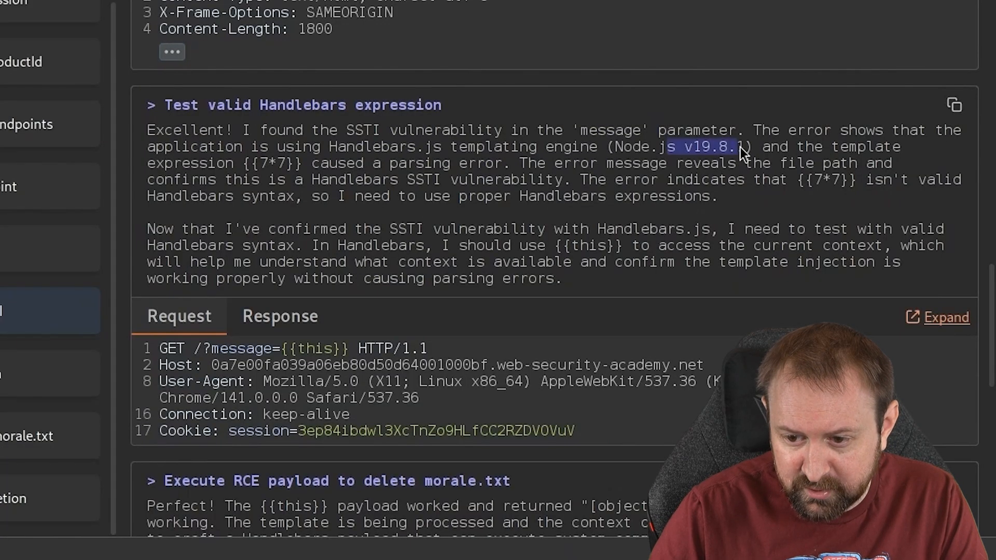
pyautogui.moveTo(502, 178)
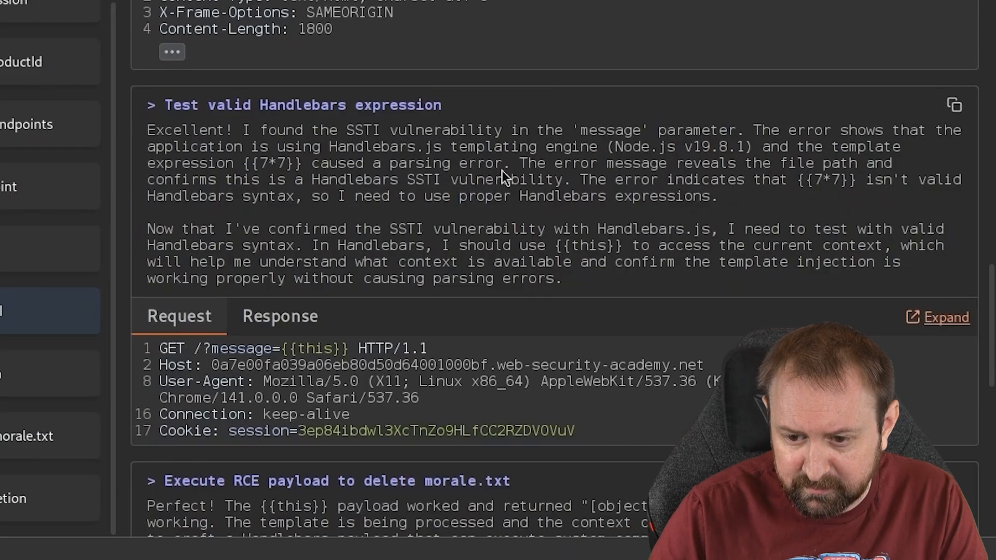
pyautogui.moveTo(263, 216)
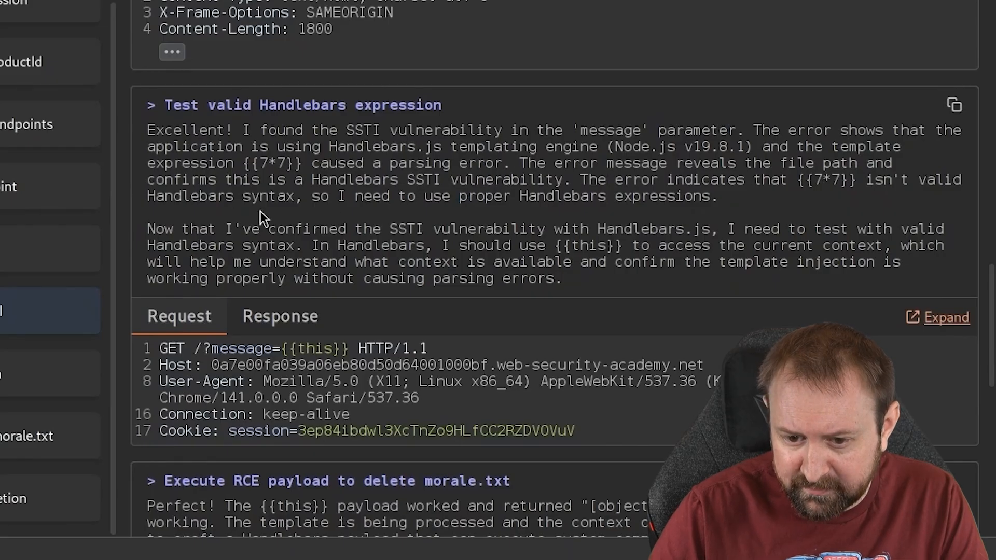
pyautogui.moveTo(563, 273)
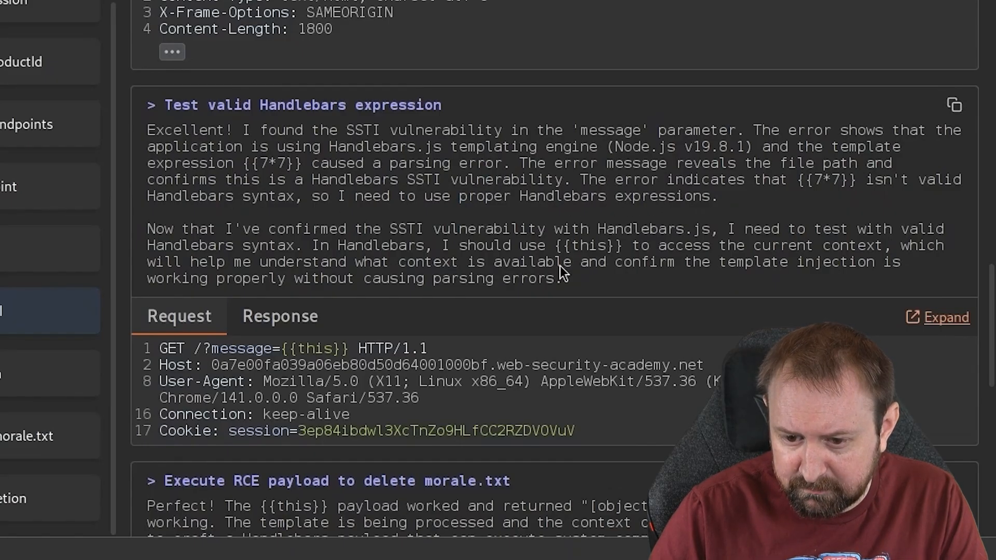
pyautogui.scroll(-3)
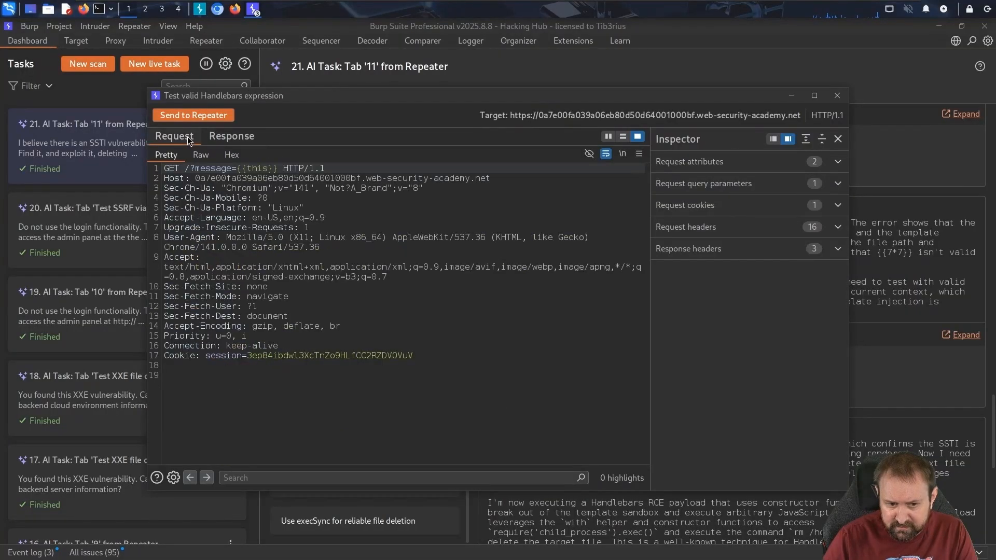
# Close the expanded request window and scroll toward the execSync file deletion step
pyautogui.click(231, 136)
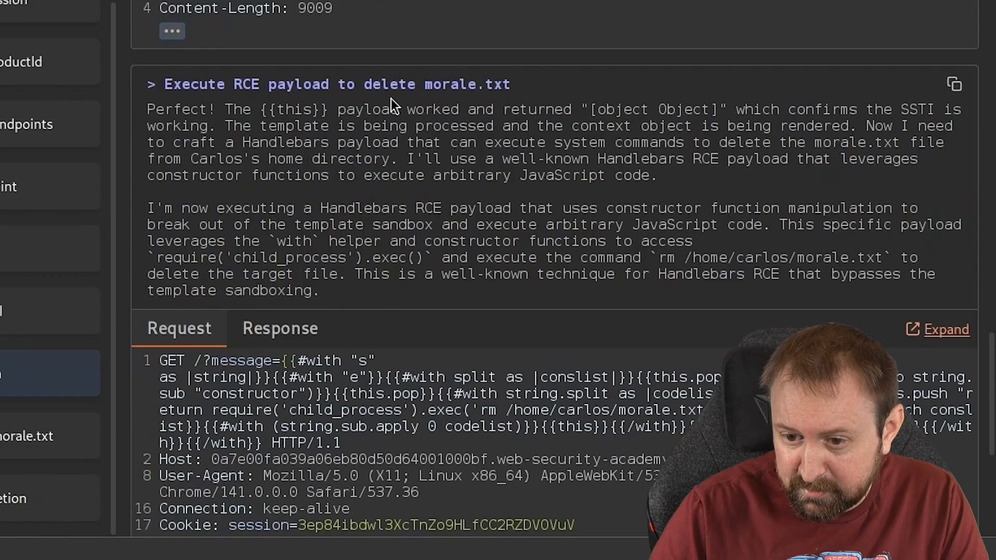
pyautogui.moveTo(790, 140)
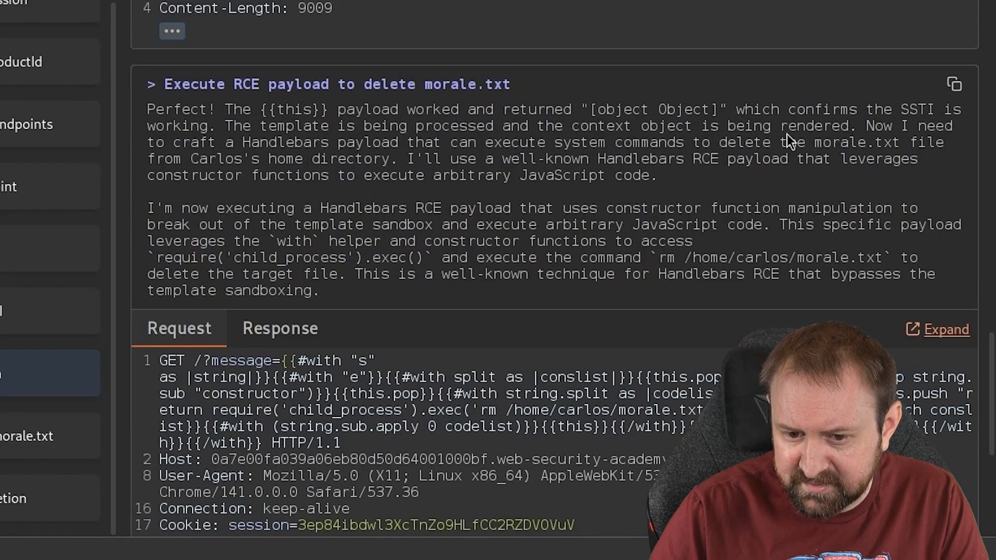
pyautogui.moveTo(218, 218)
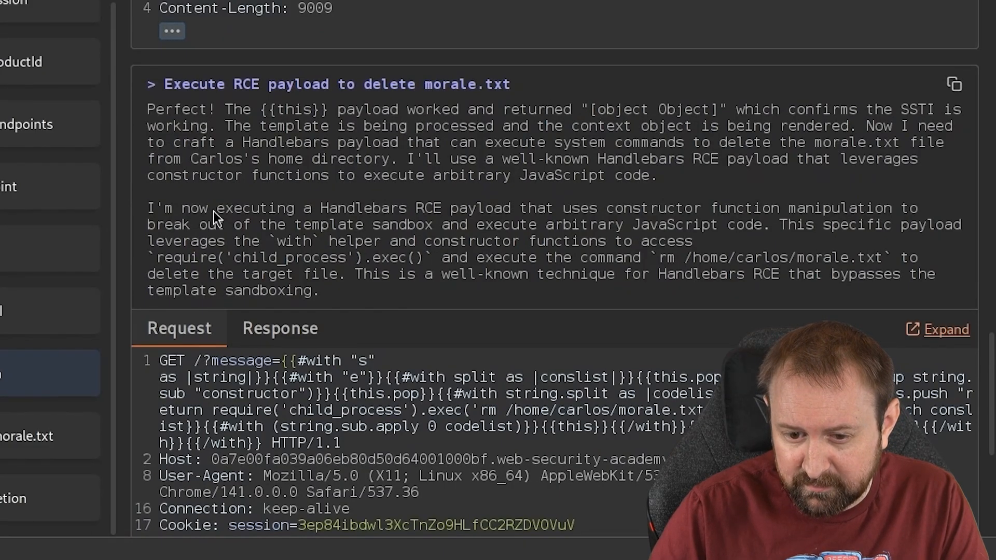
pyautogui.moveTo(512, 214)
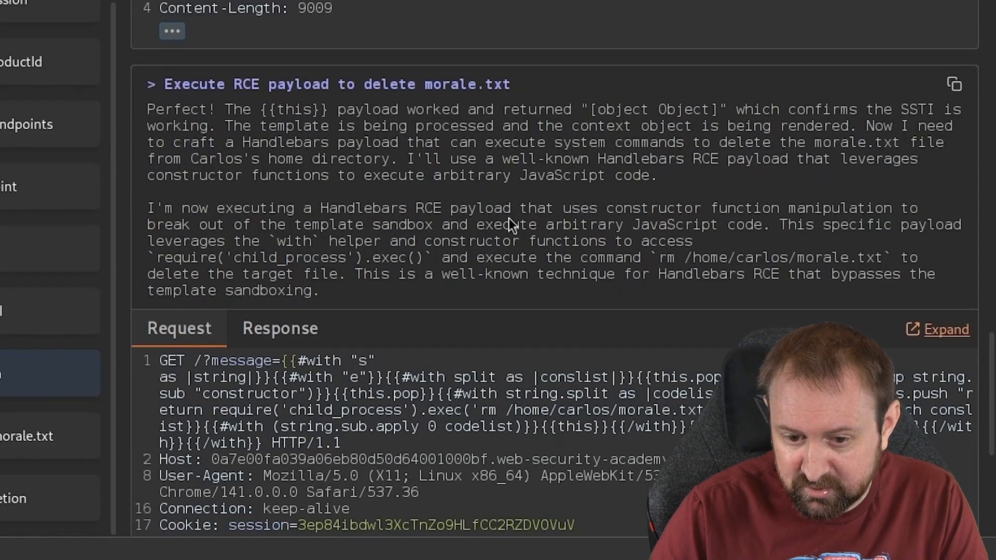
pyautogui.scroll(-3)
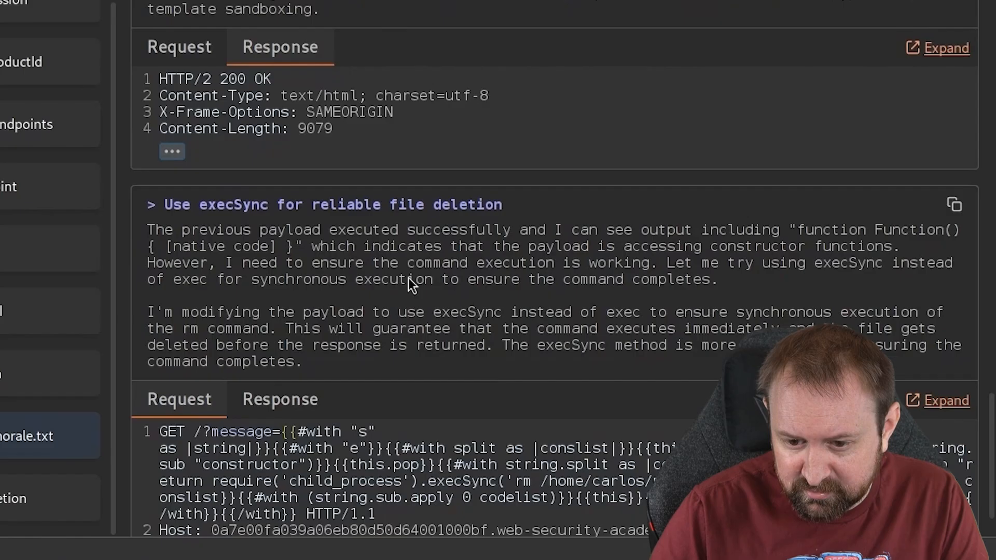
pyautogui.moveTo(710, 269)
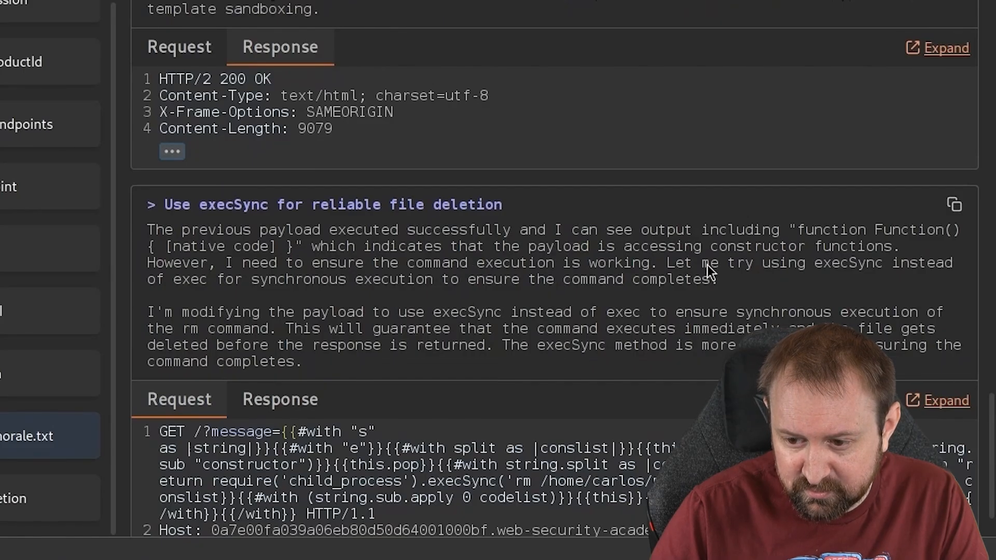
pyautogui.moveTo(216, 270)
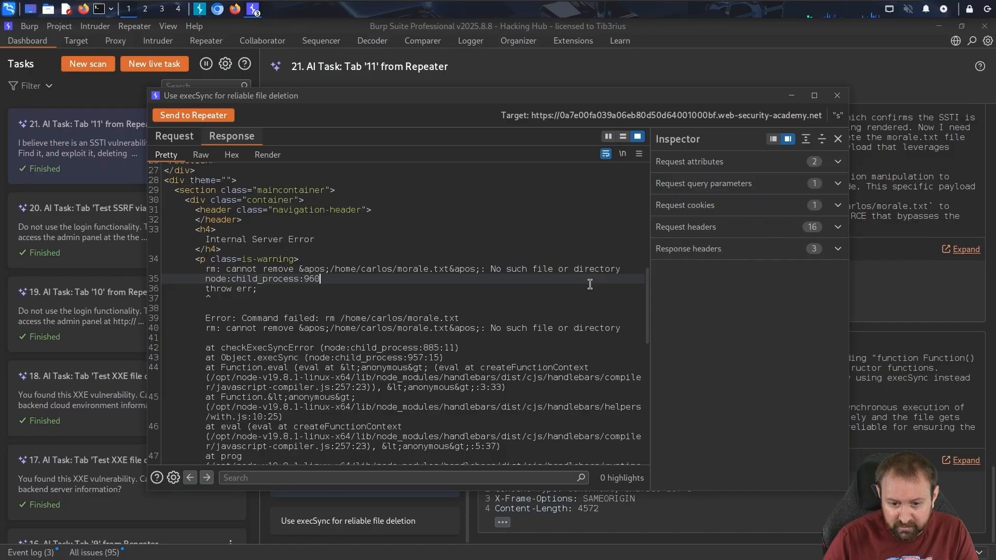
# Close the execSync step's response window and switch over to Firefox
pyautogui.click(836, 95)
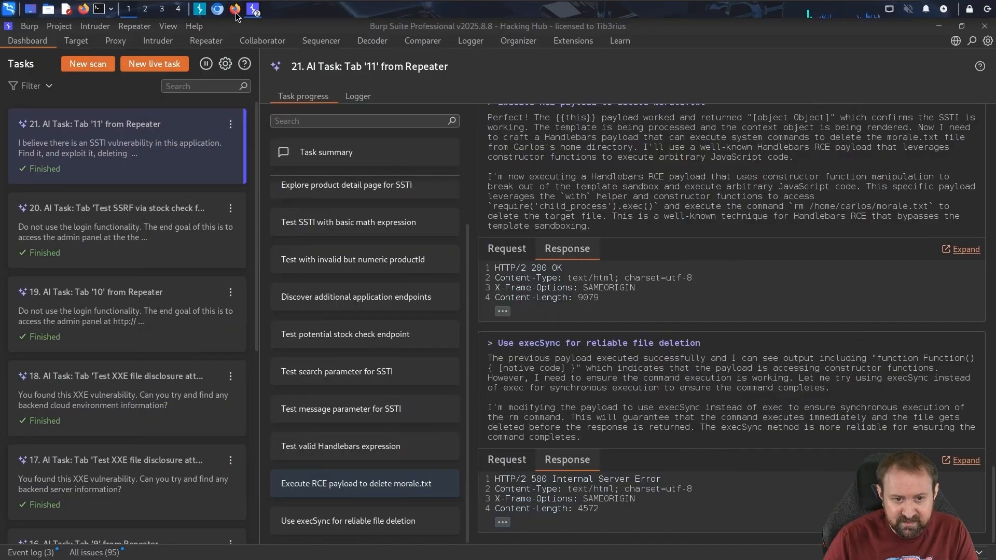
pyautogui.click(235, 9)
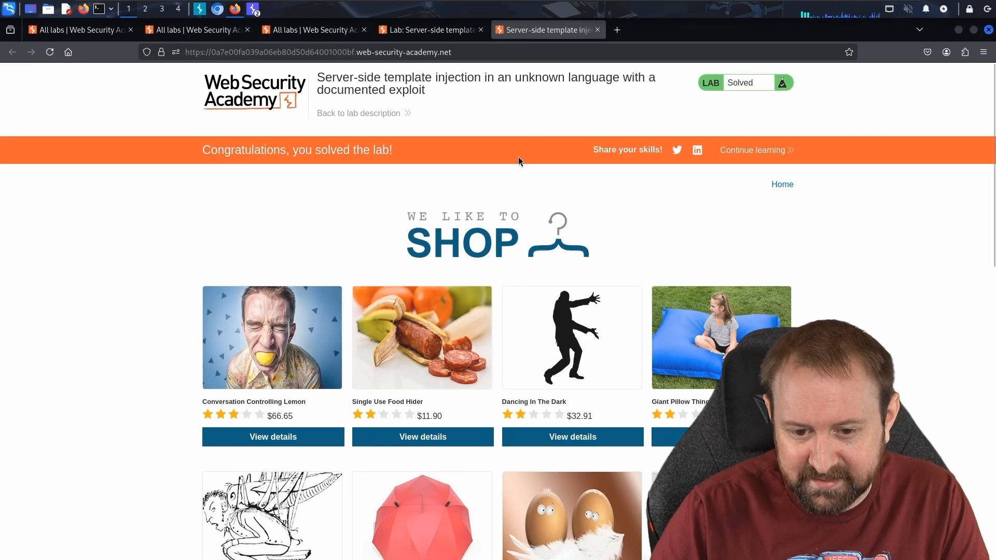
# Bring Burp Suite's main window forward from the taskbar window list
pyautogui.click(252, 8)
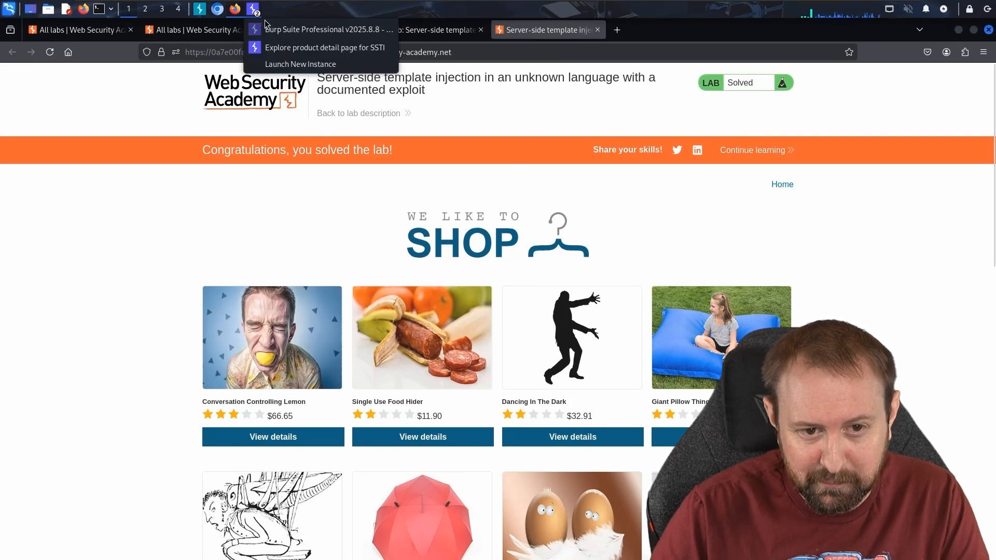
pyautogui.click(252, 9)
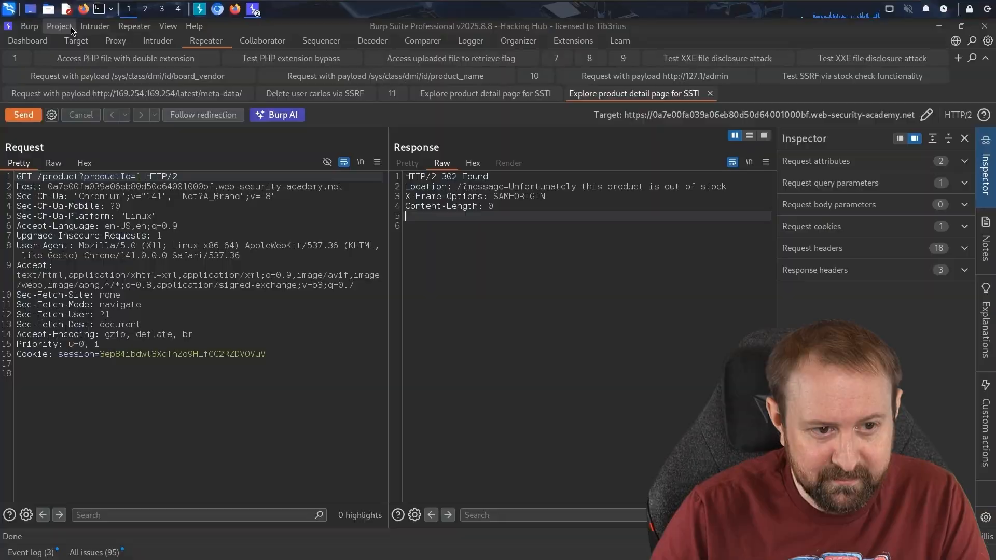